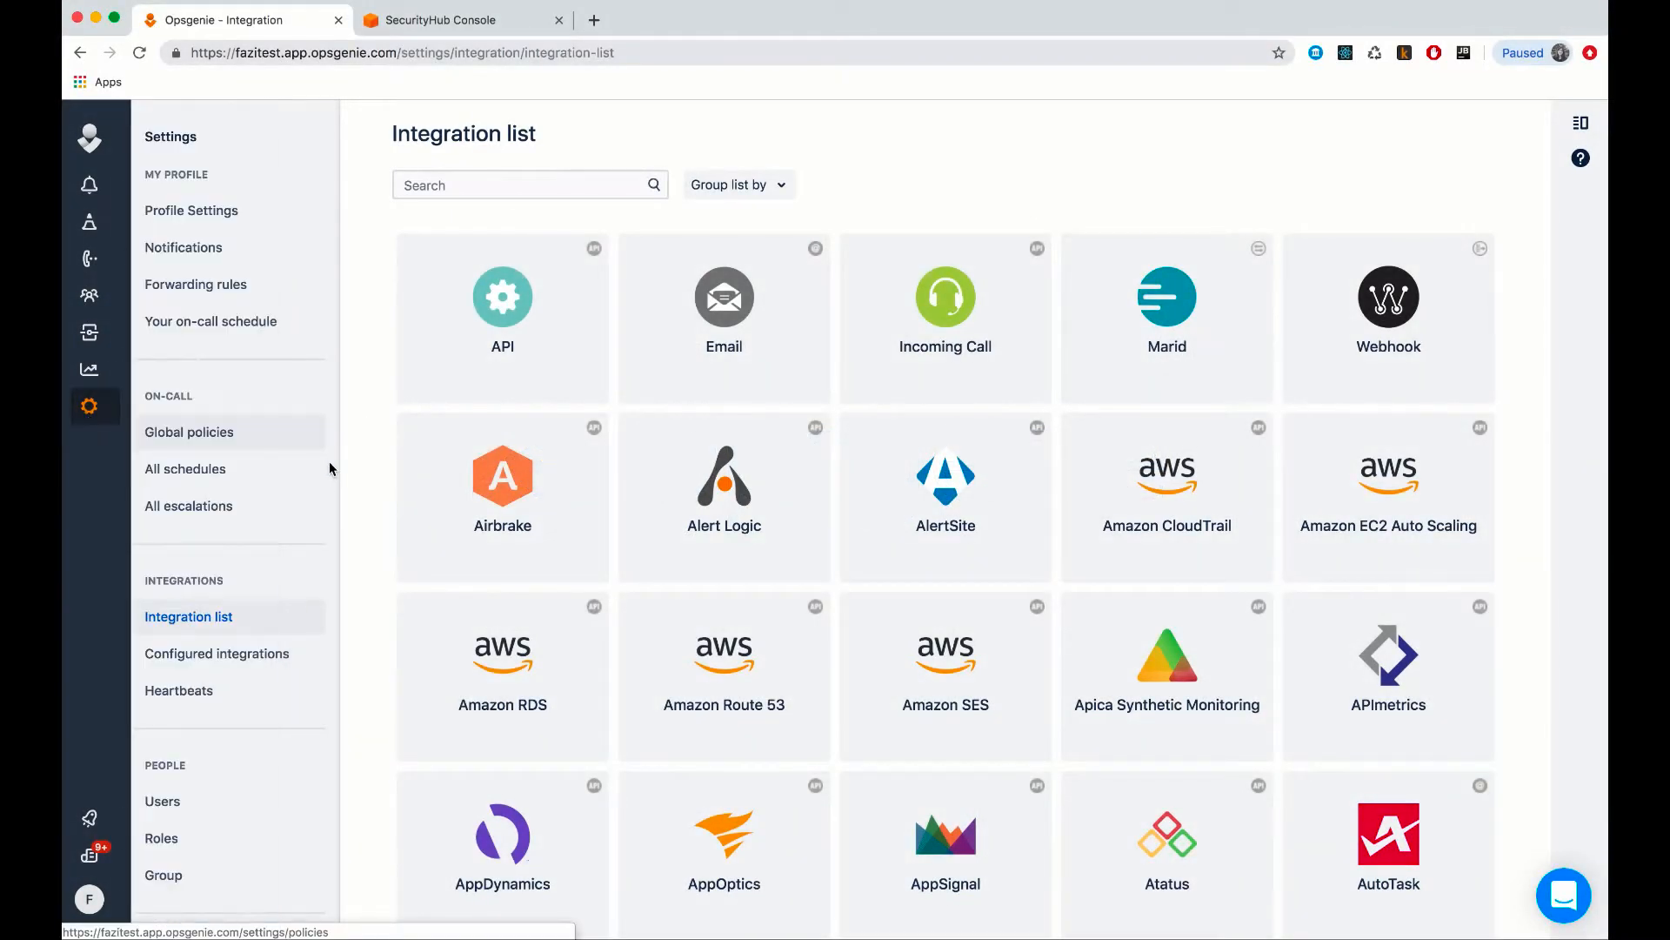
# Search the integration list for 'amazon'.
pyautogui.write('a')
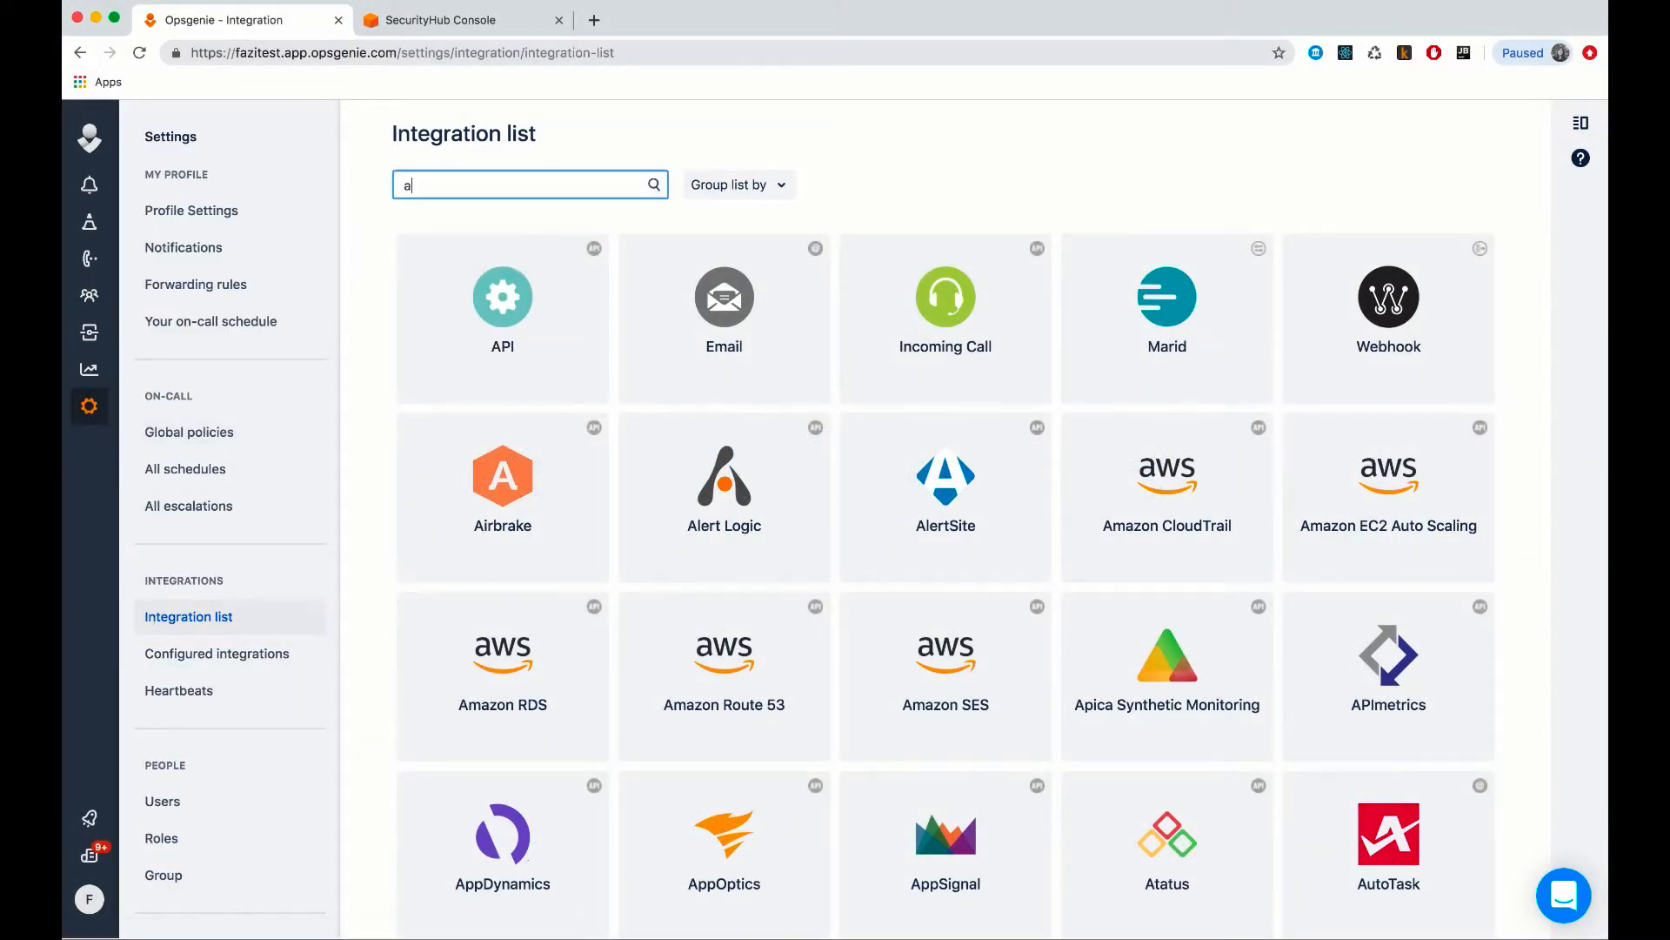
pyautogui.write('mazon')
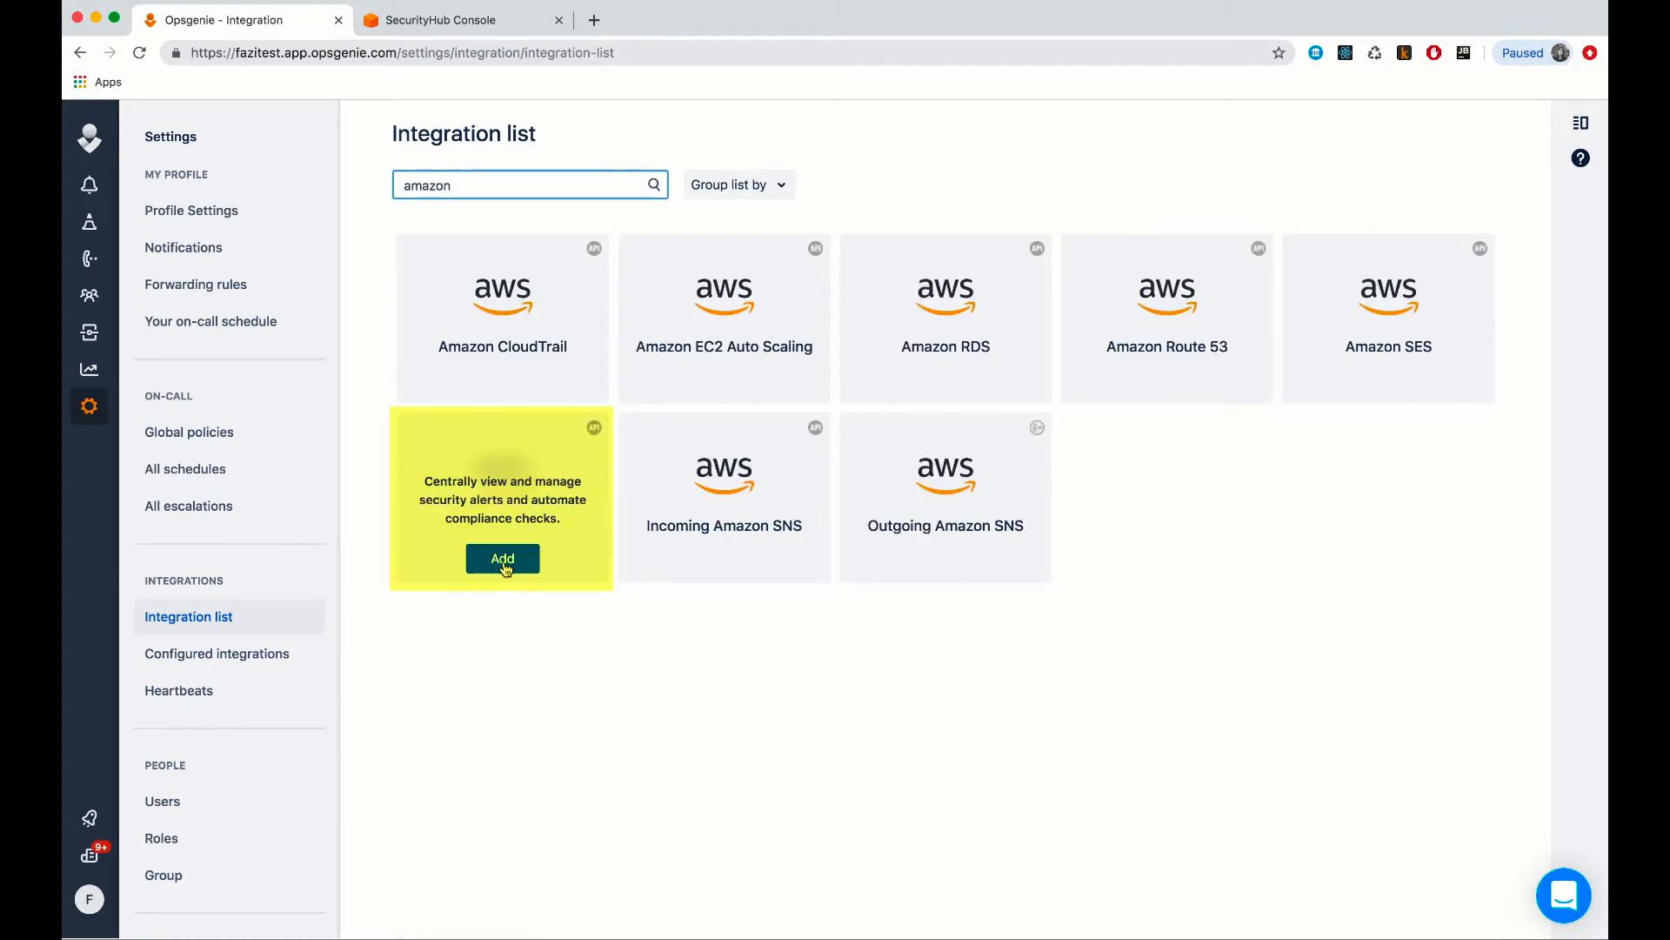
# Add and save the Amazon Security Hub integration, then go to the Security Hub console.
pyautogui.click(503, 558)
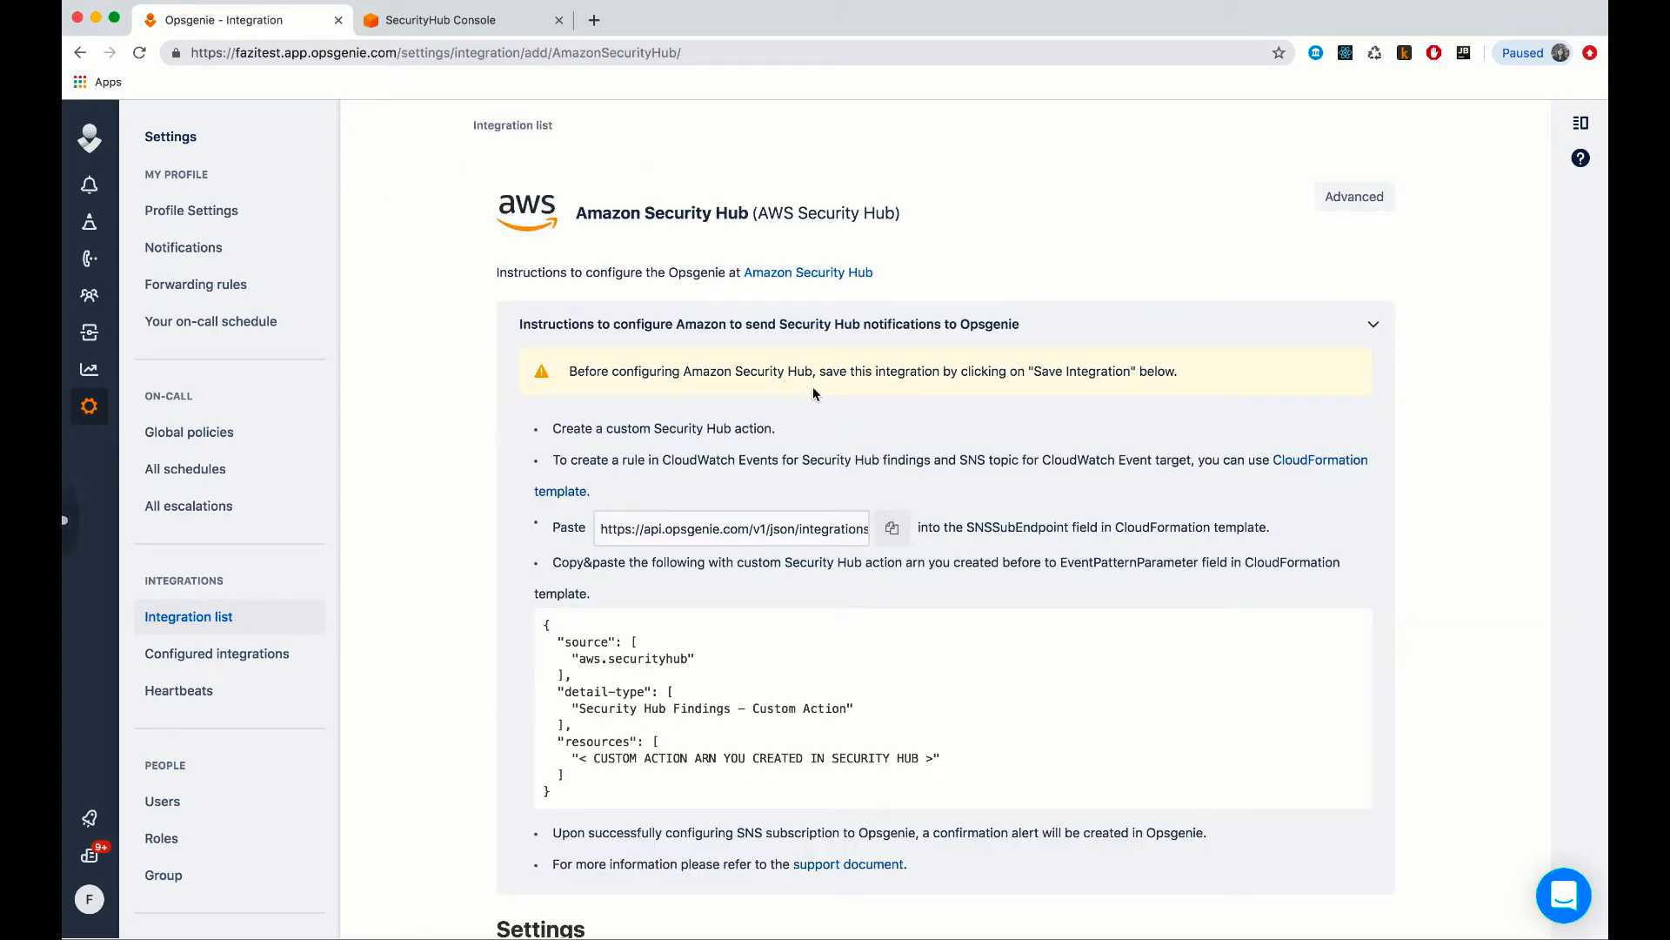
pyautogui.scroll(-3)
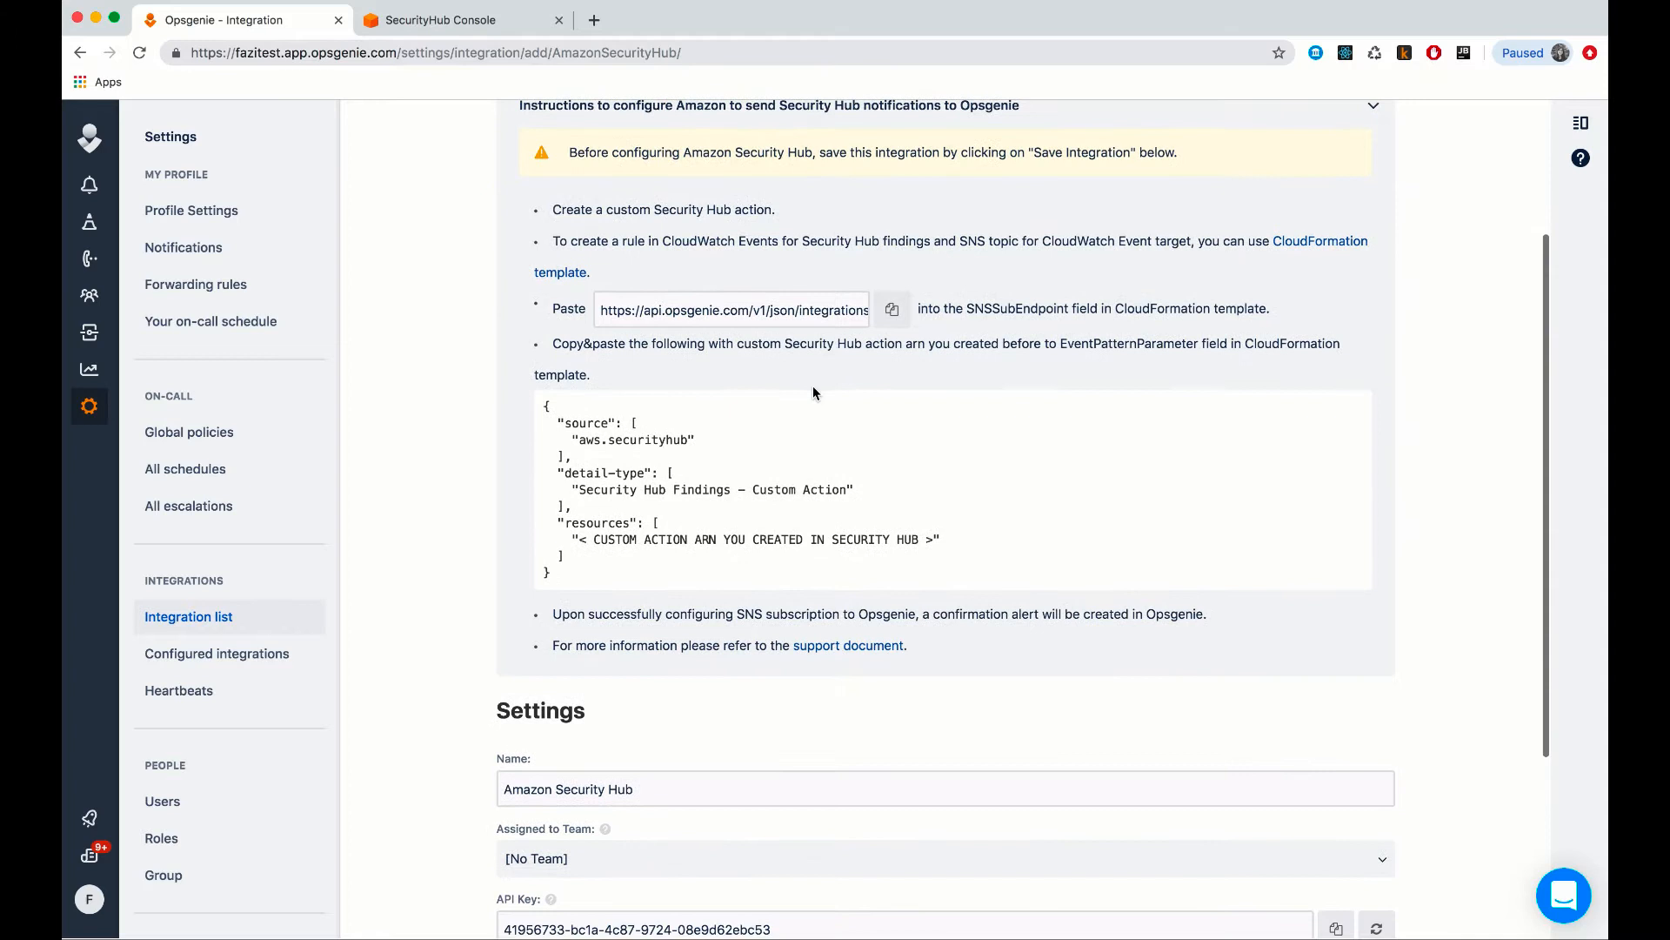
pyautogui.scroll(-3)
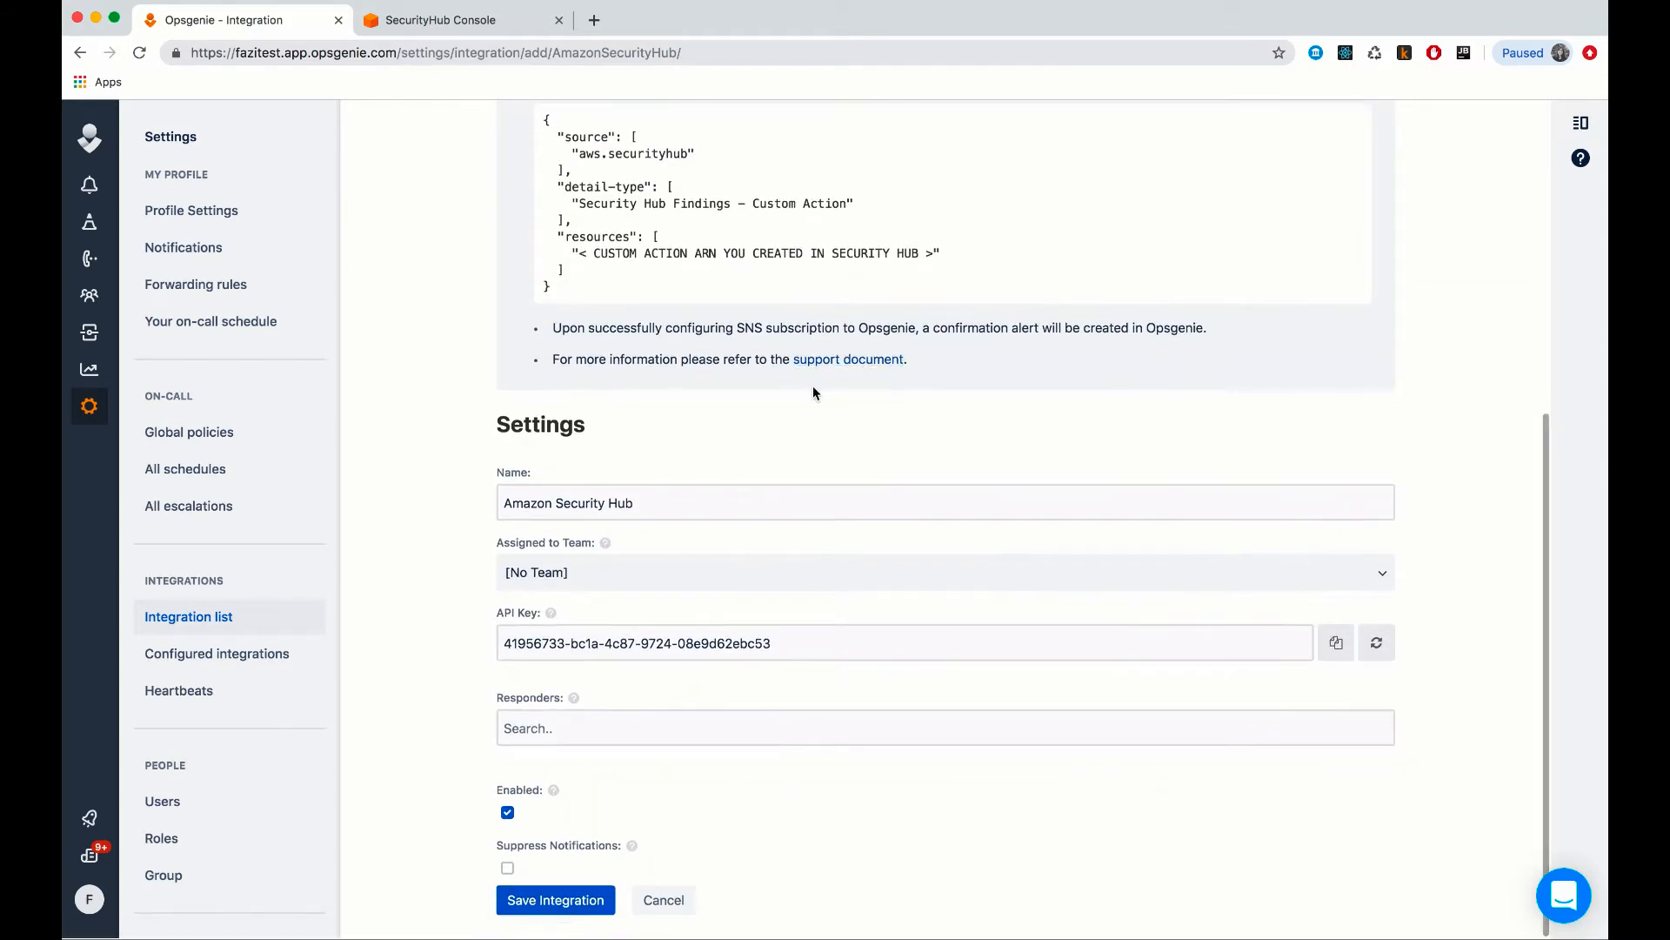
pyautogui.click(555, 899)
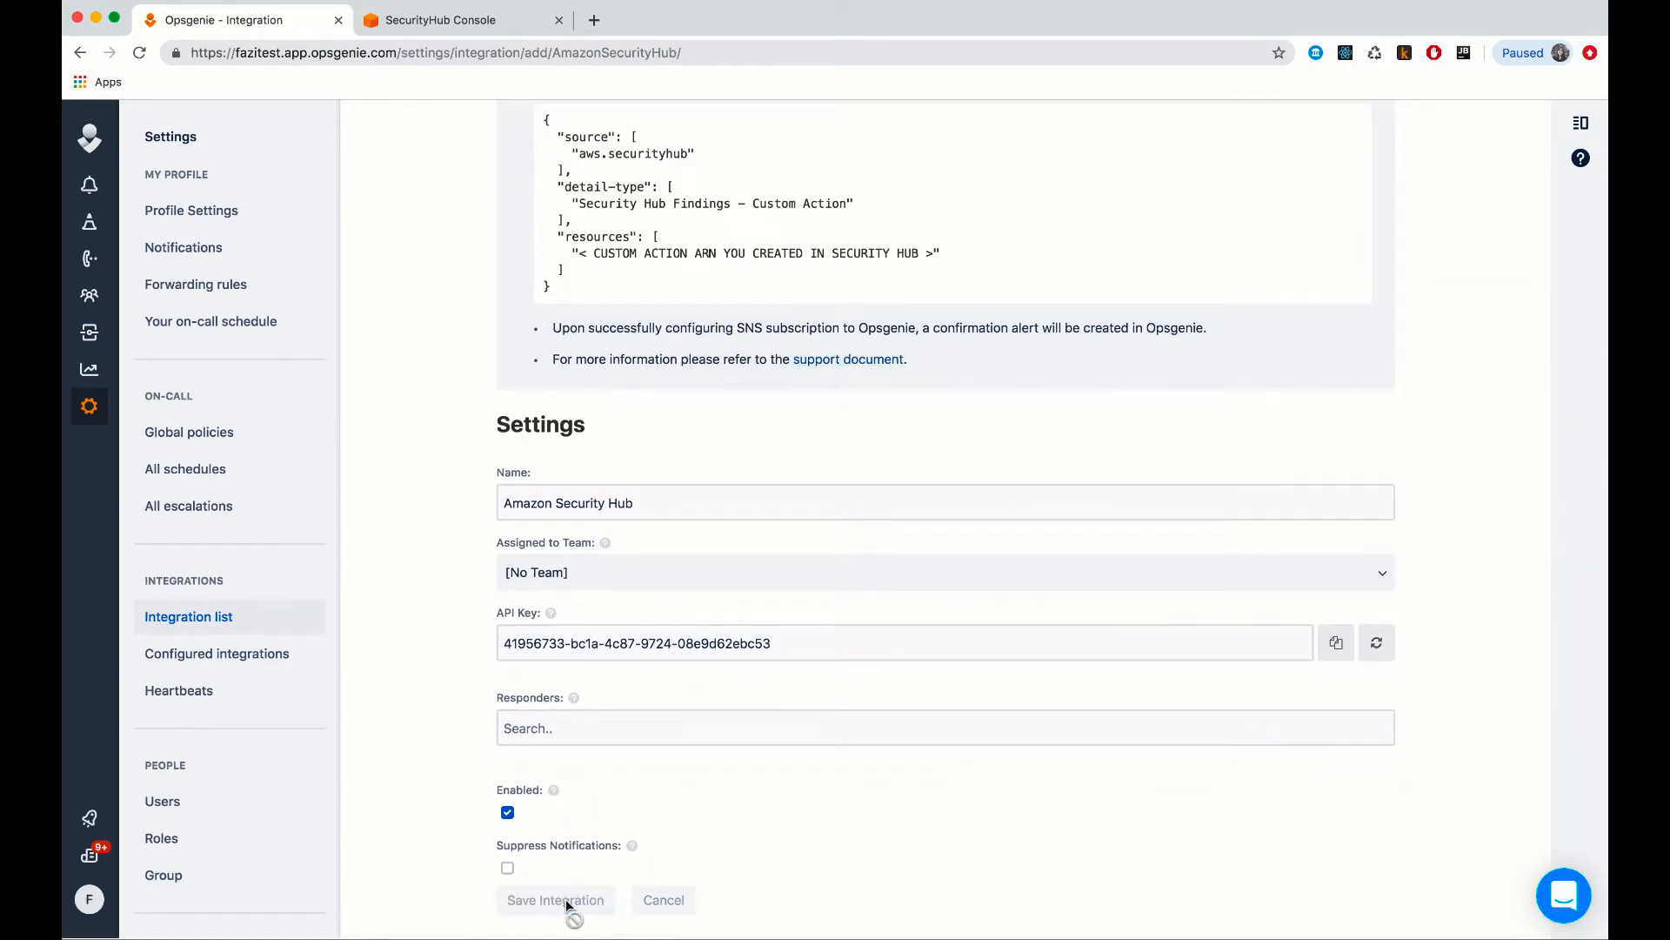
pyautogui.click(555, 899)
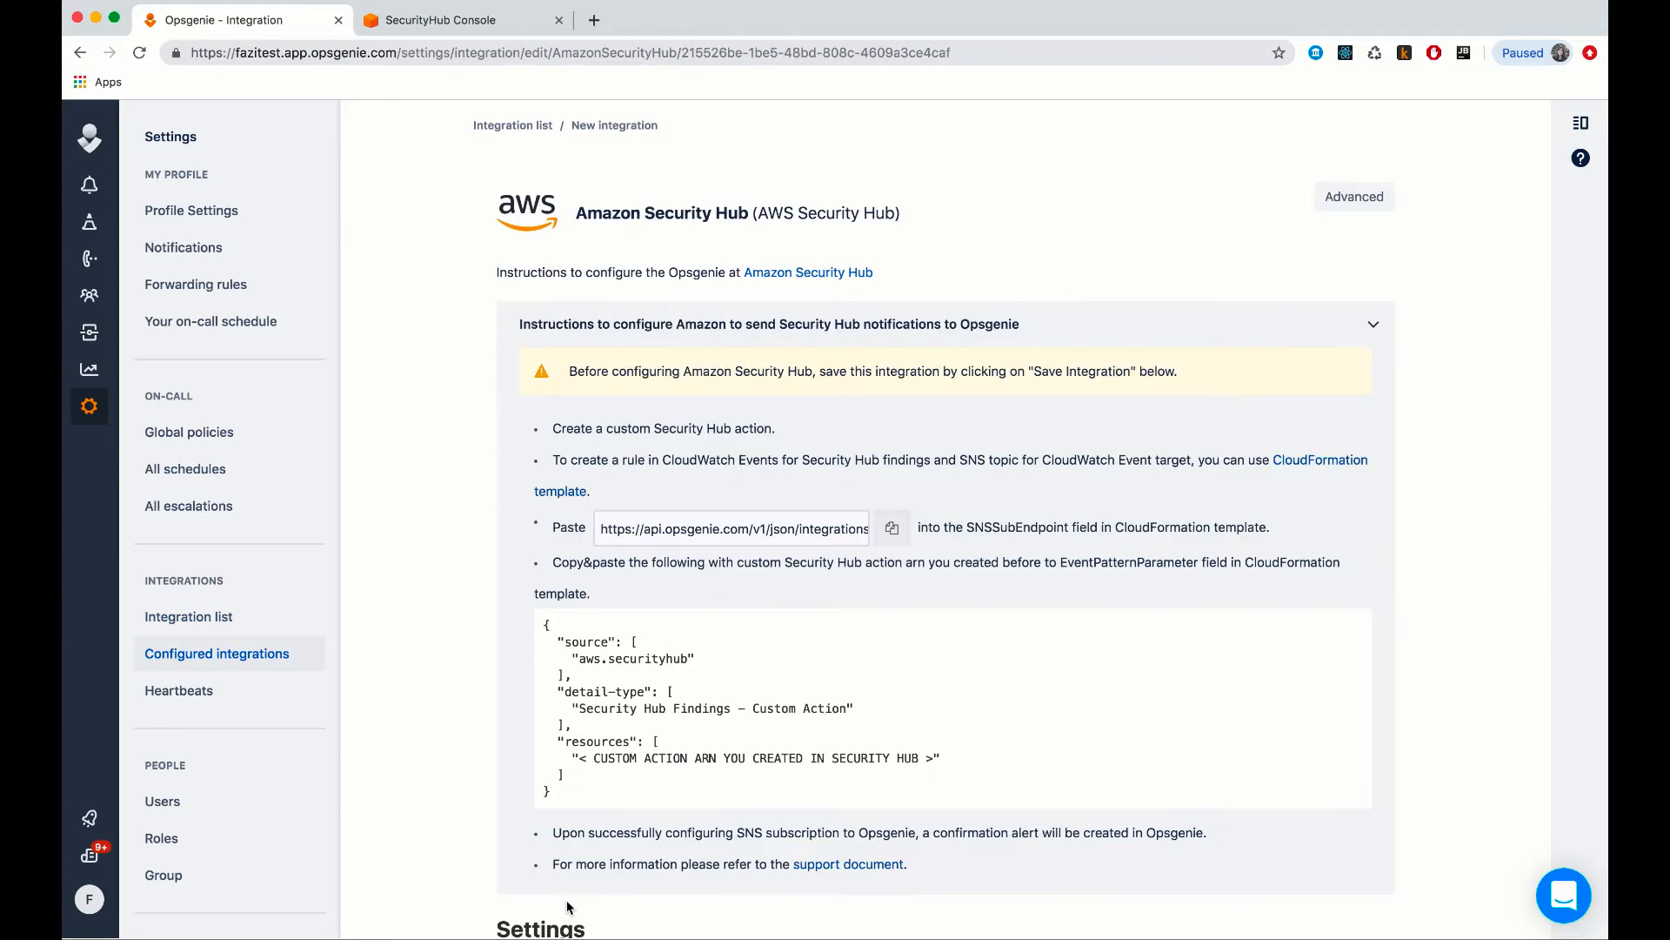
pyautogui.click(445, 20)
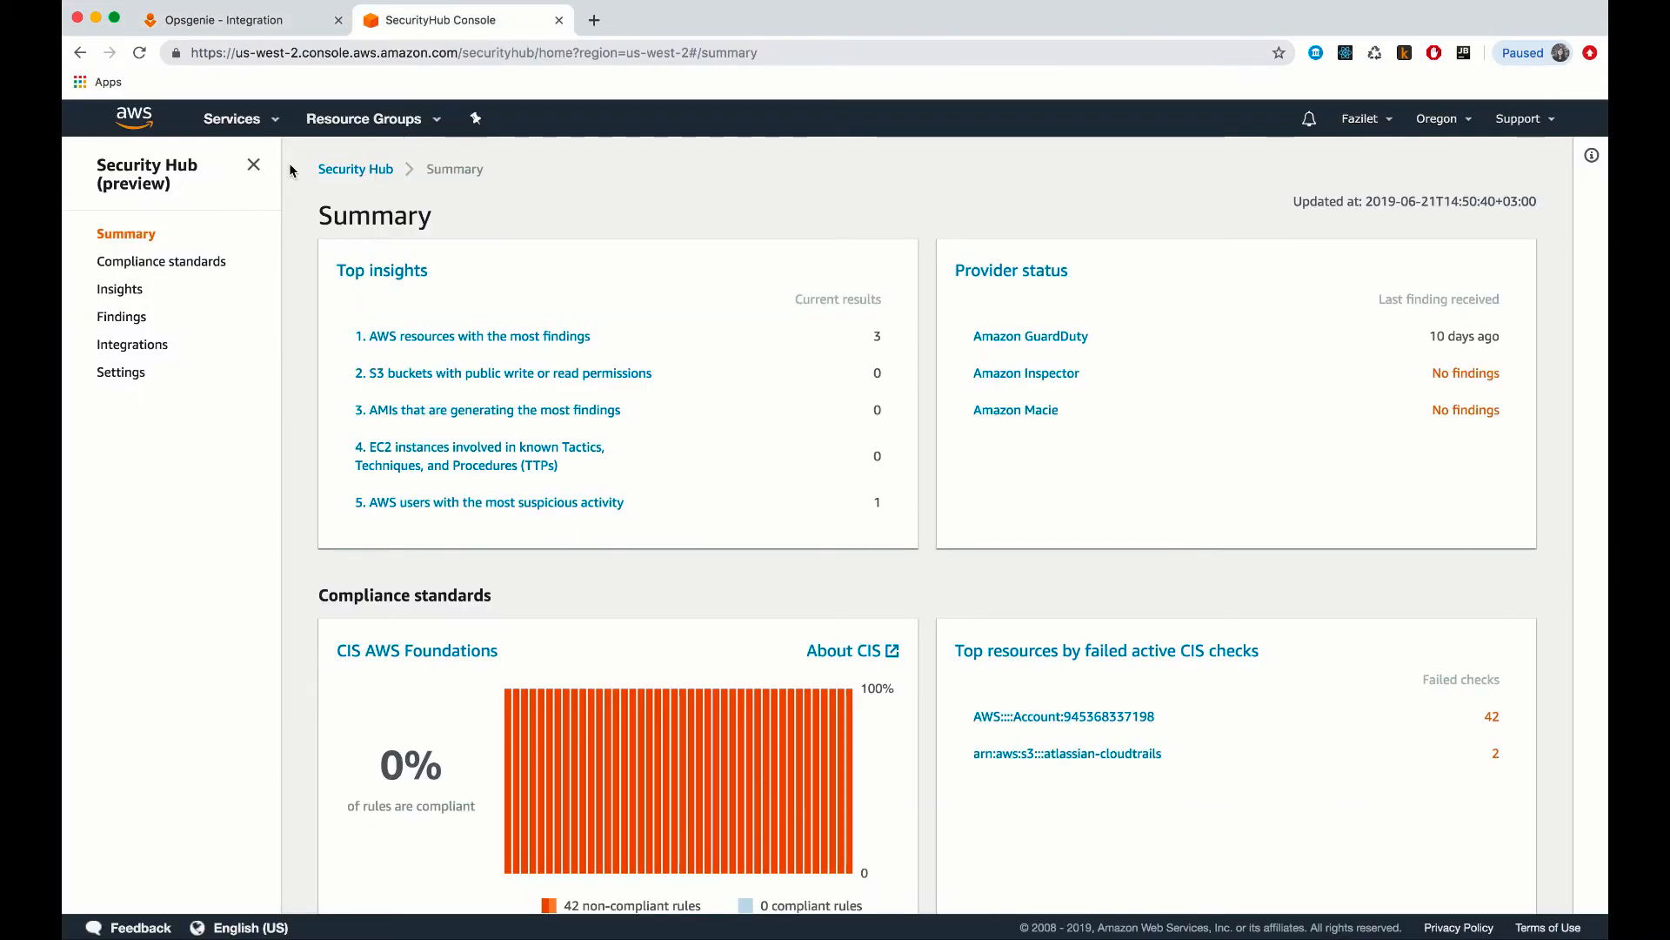
# Create custom action og-sh-action with ID og-sh under Security Hub settings.
pyautogui.click(120, 371)
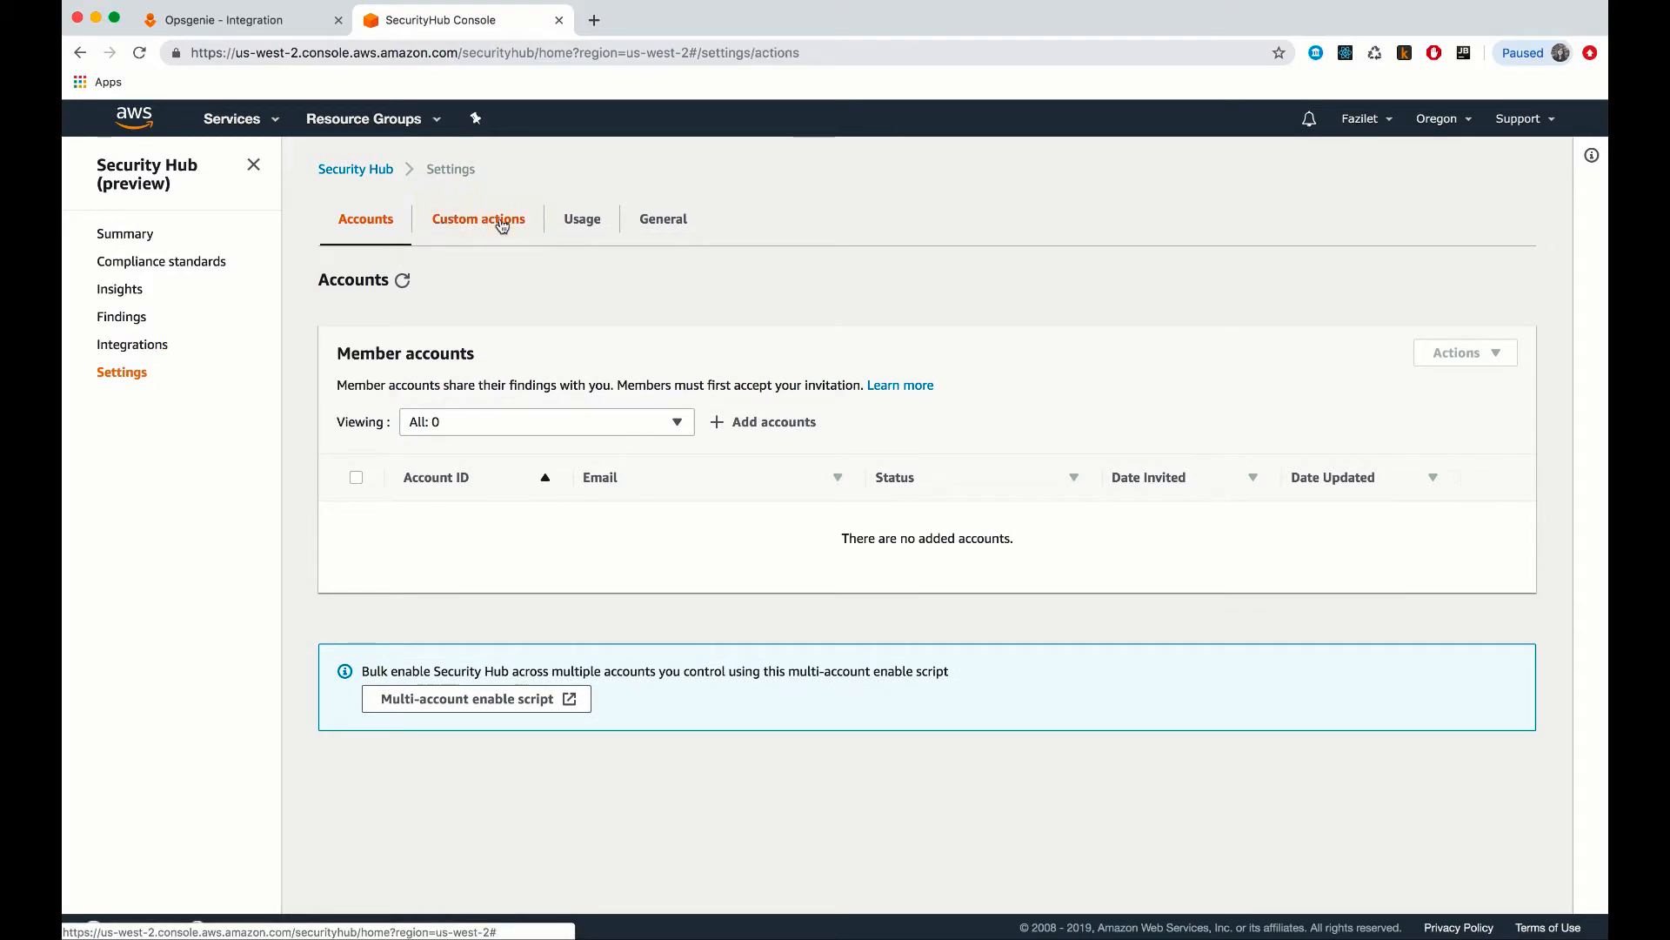
pyautogui.click(478, 220)
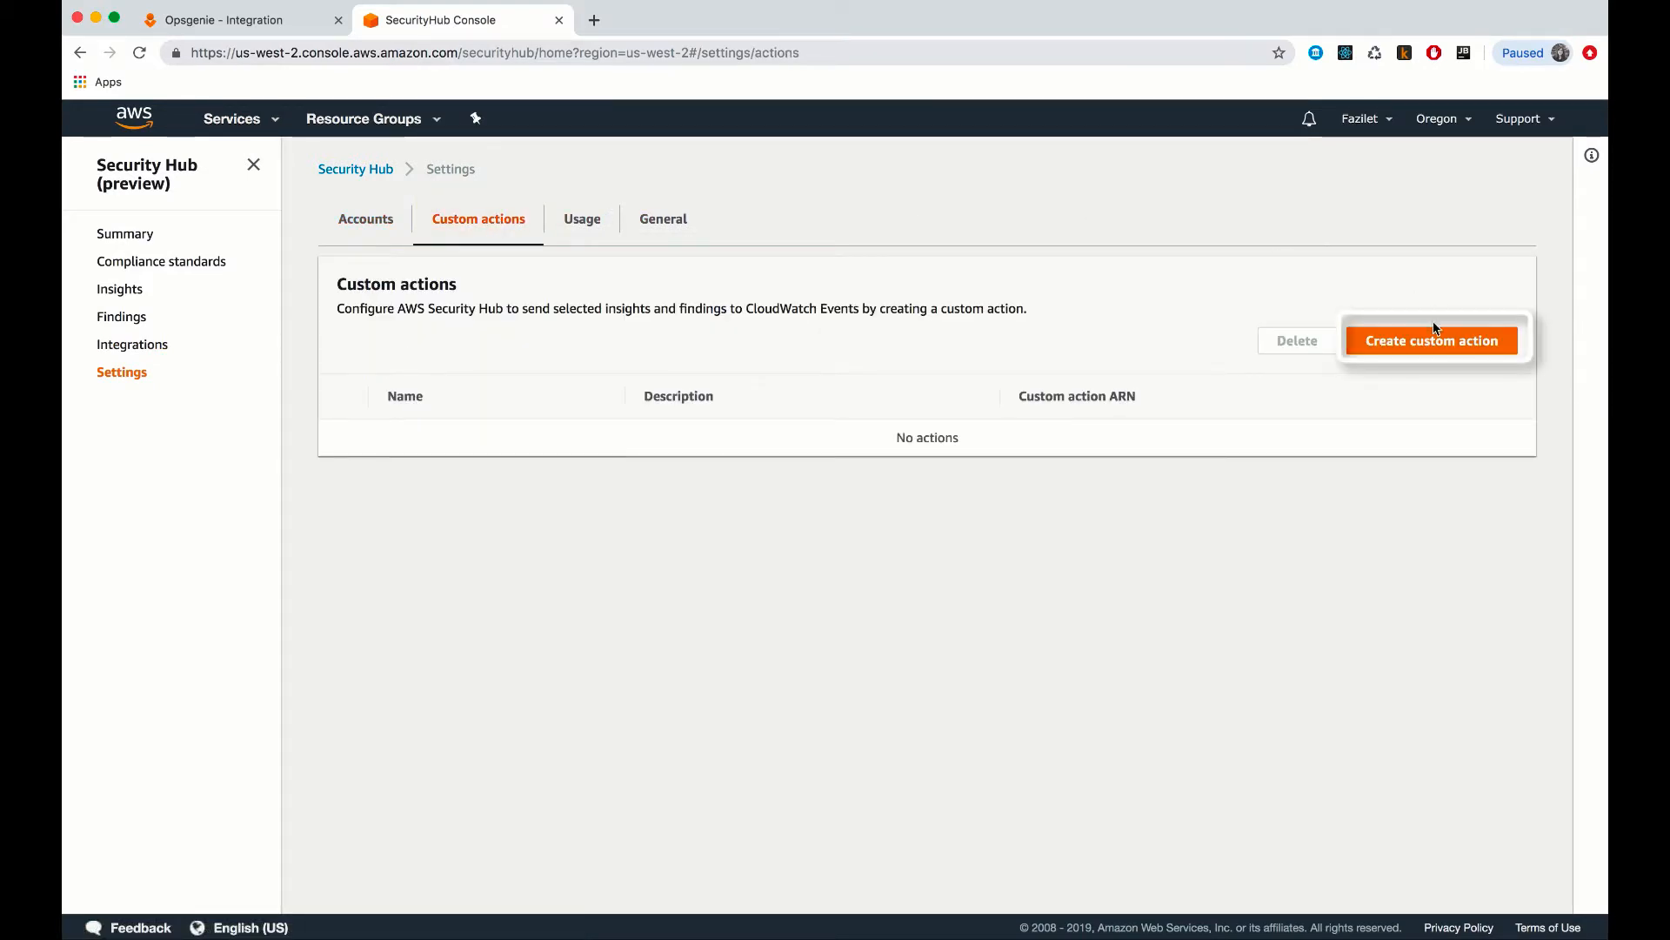
pyautogui.click(1432, 341)
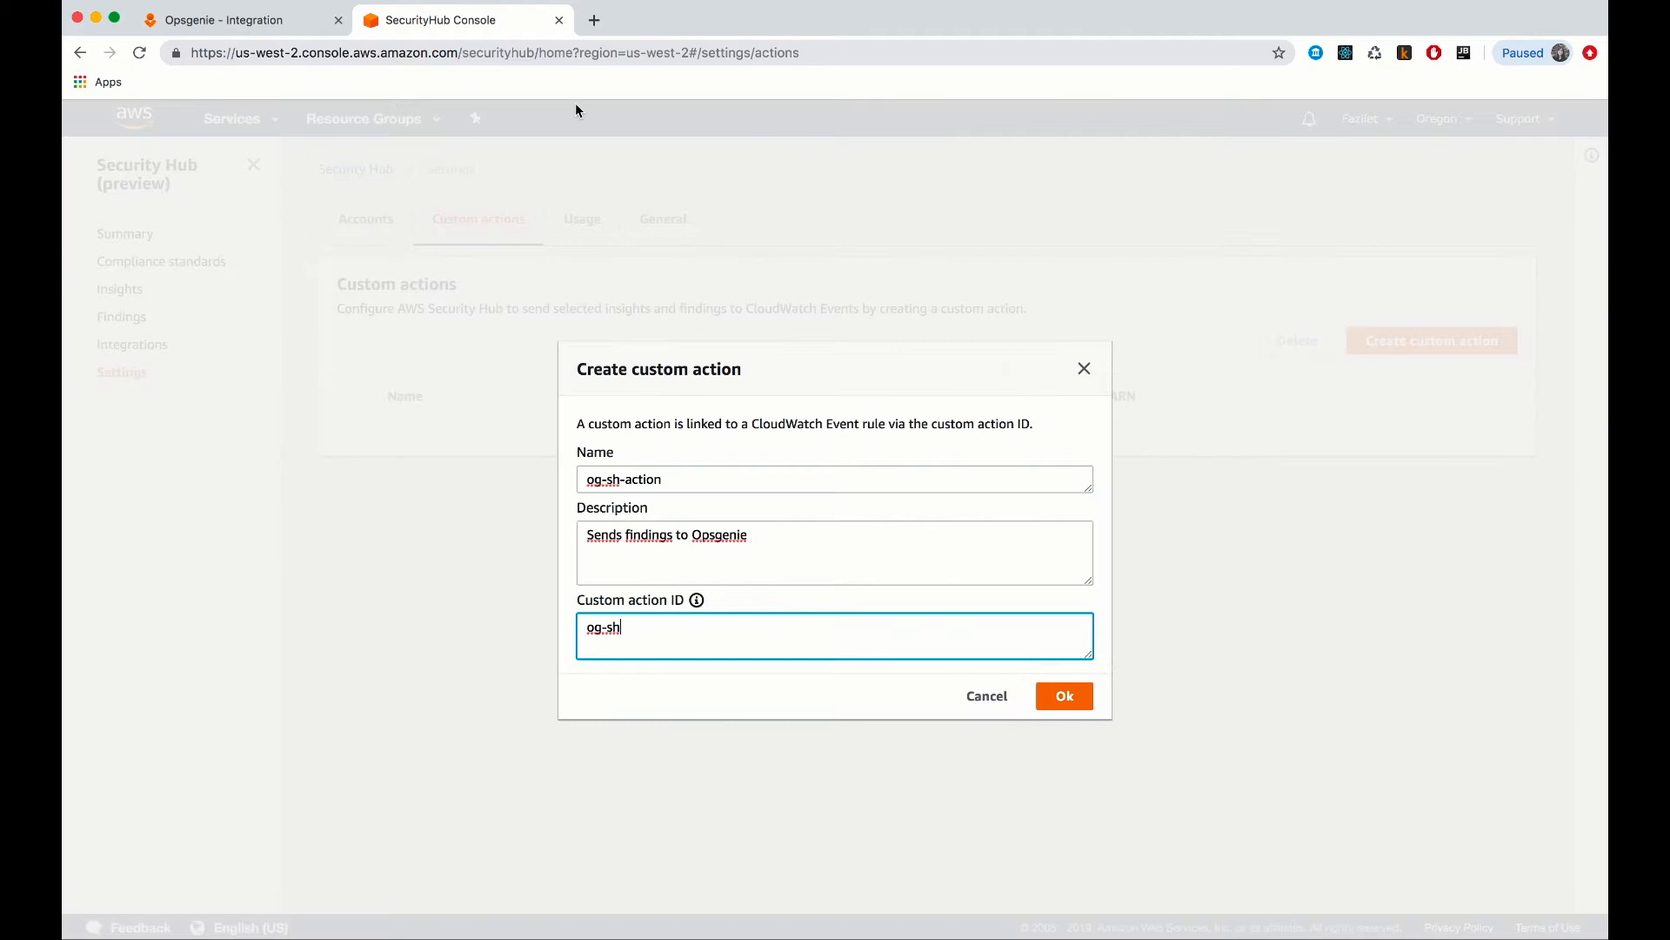
pyautogui.click(224, 20)
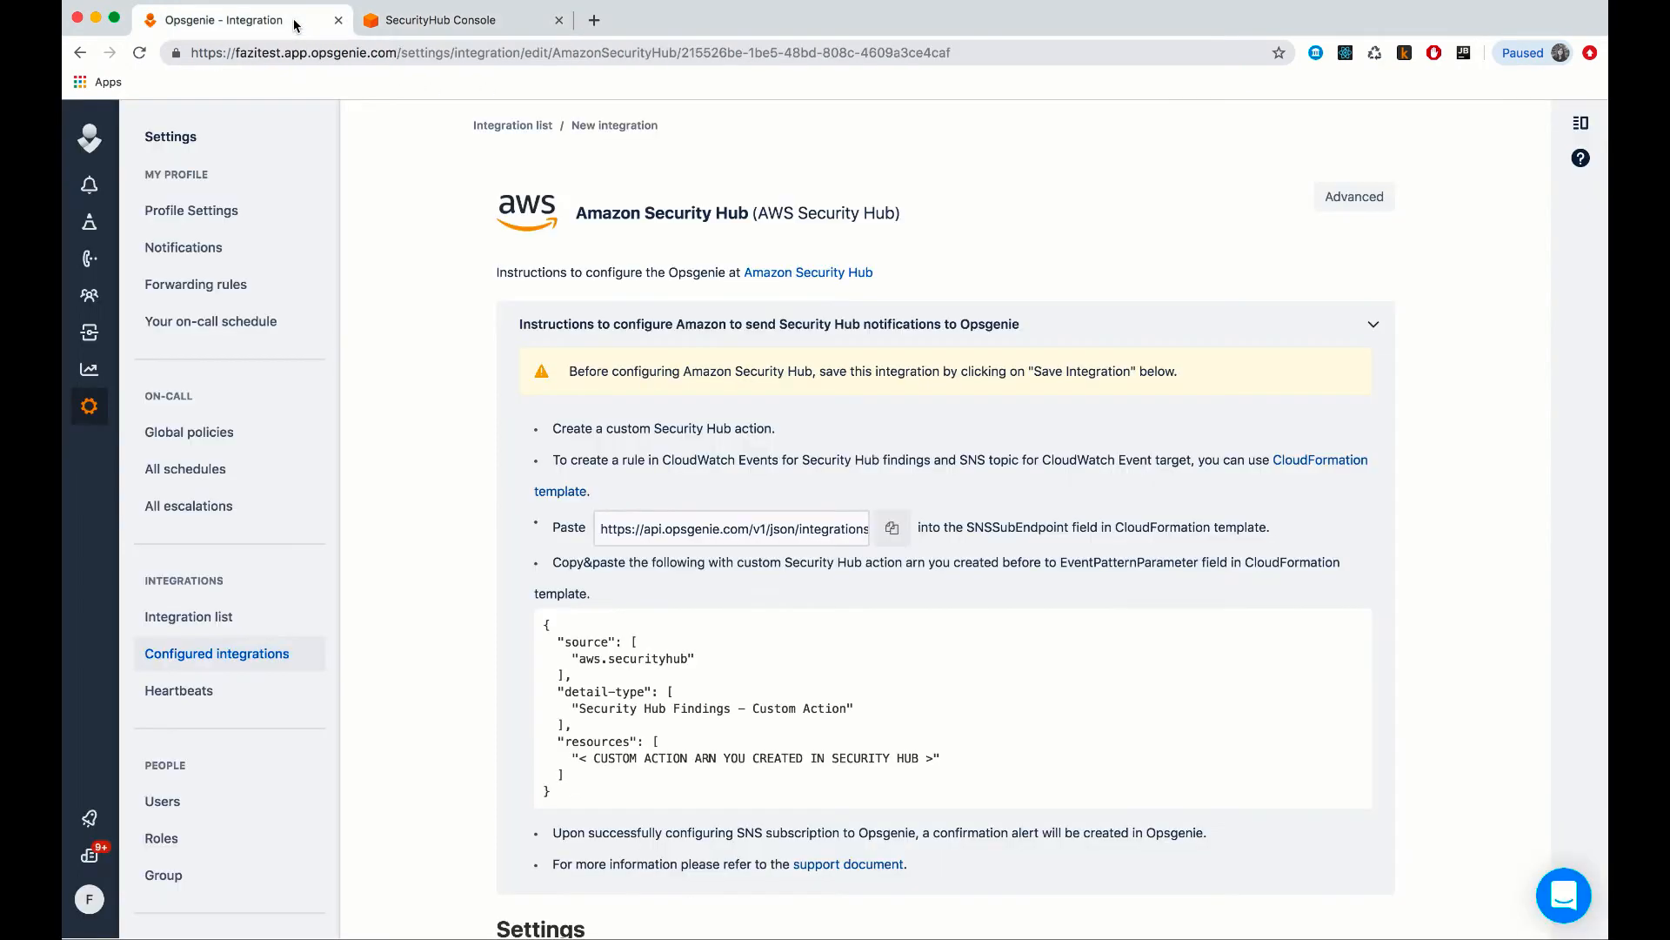
# Open the integration's CloudFormation template link from the Opsgenie instructions.
pyautogui.scroll(-3)
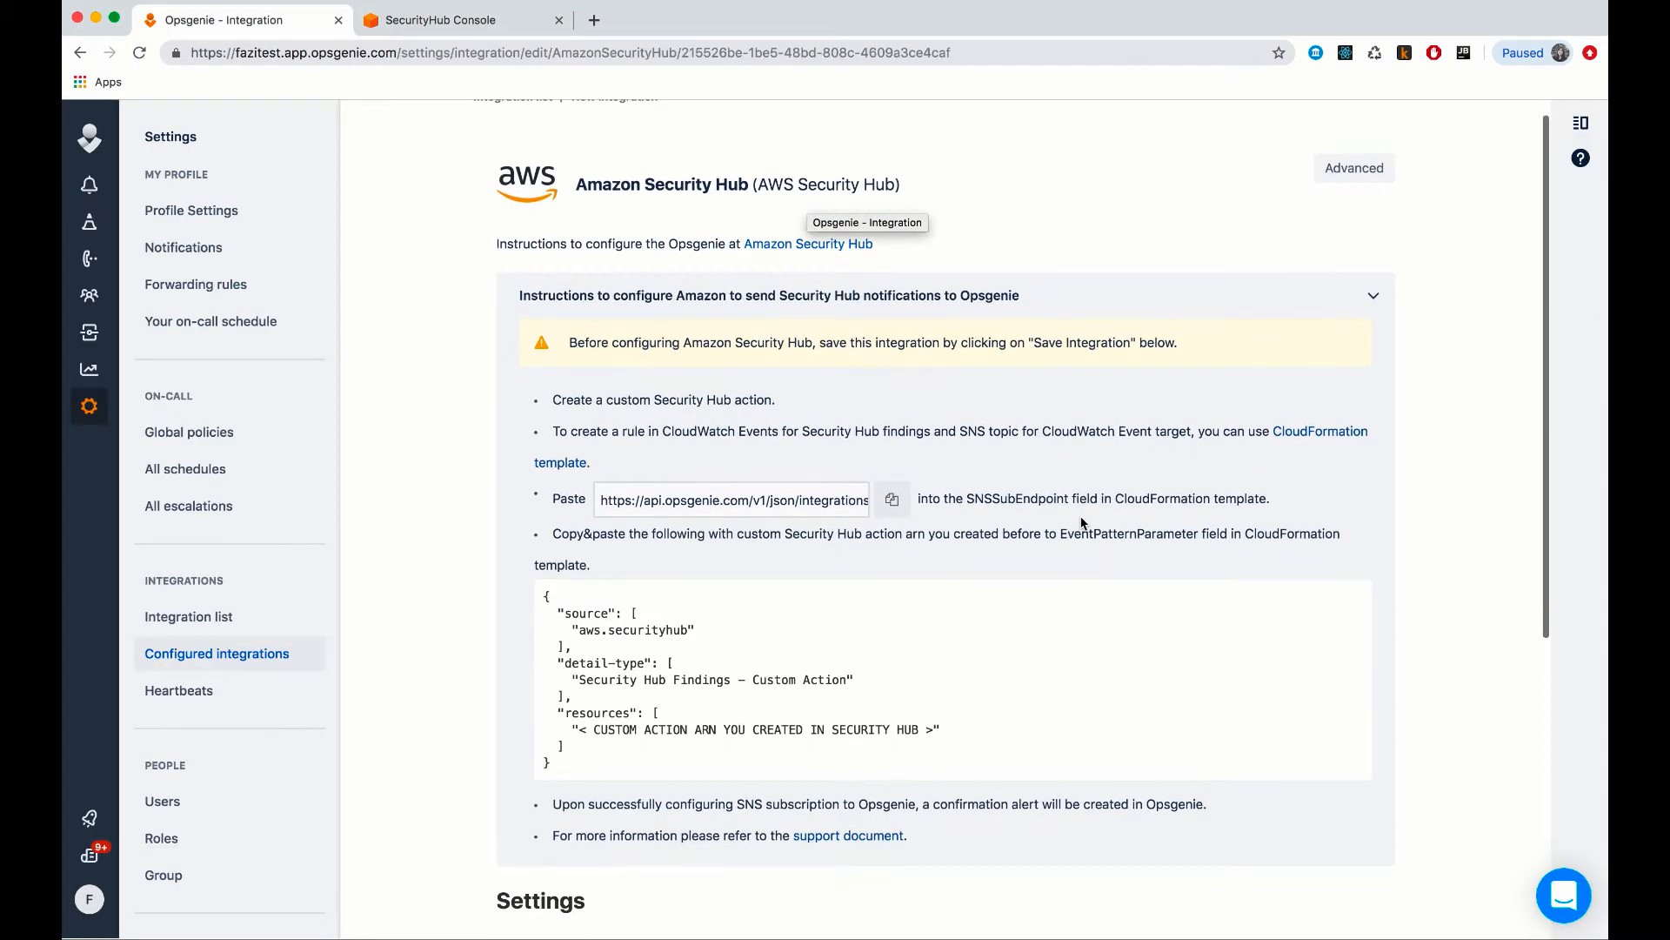
pyautogui.tripleClick(957, 431)
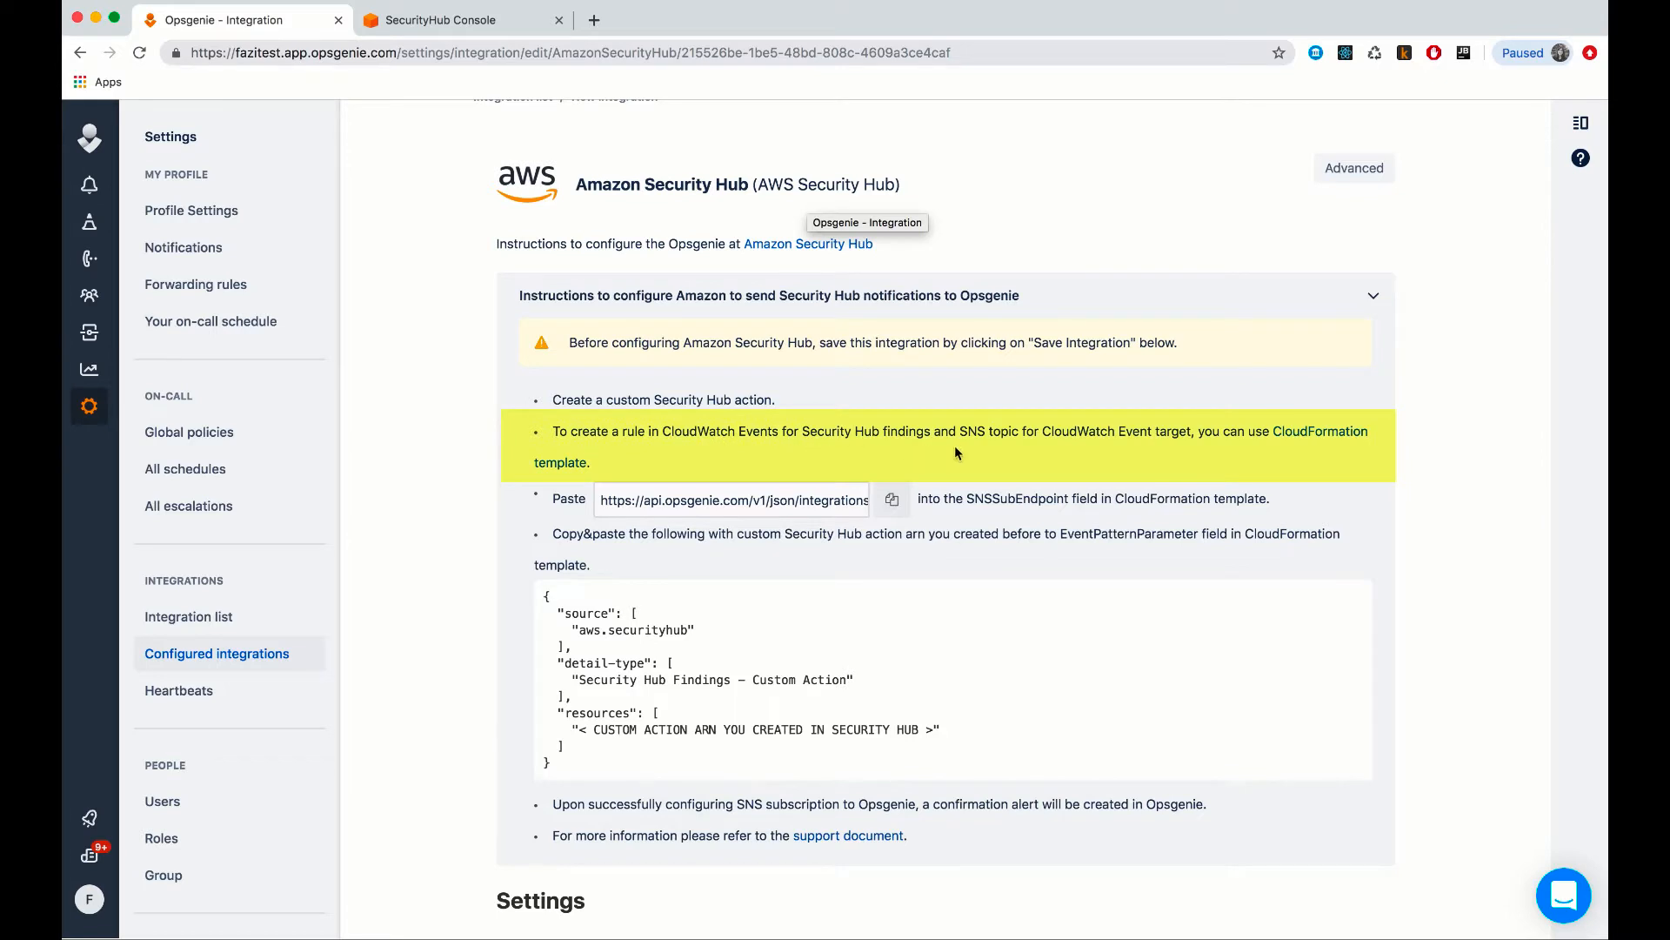
pyautogui.moveTo(1305, 439)
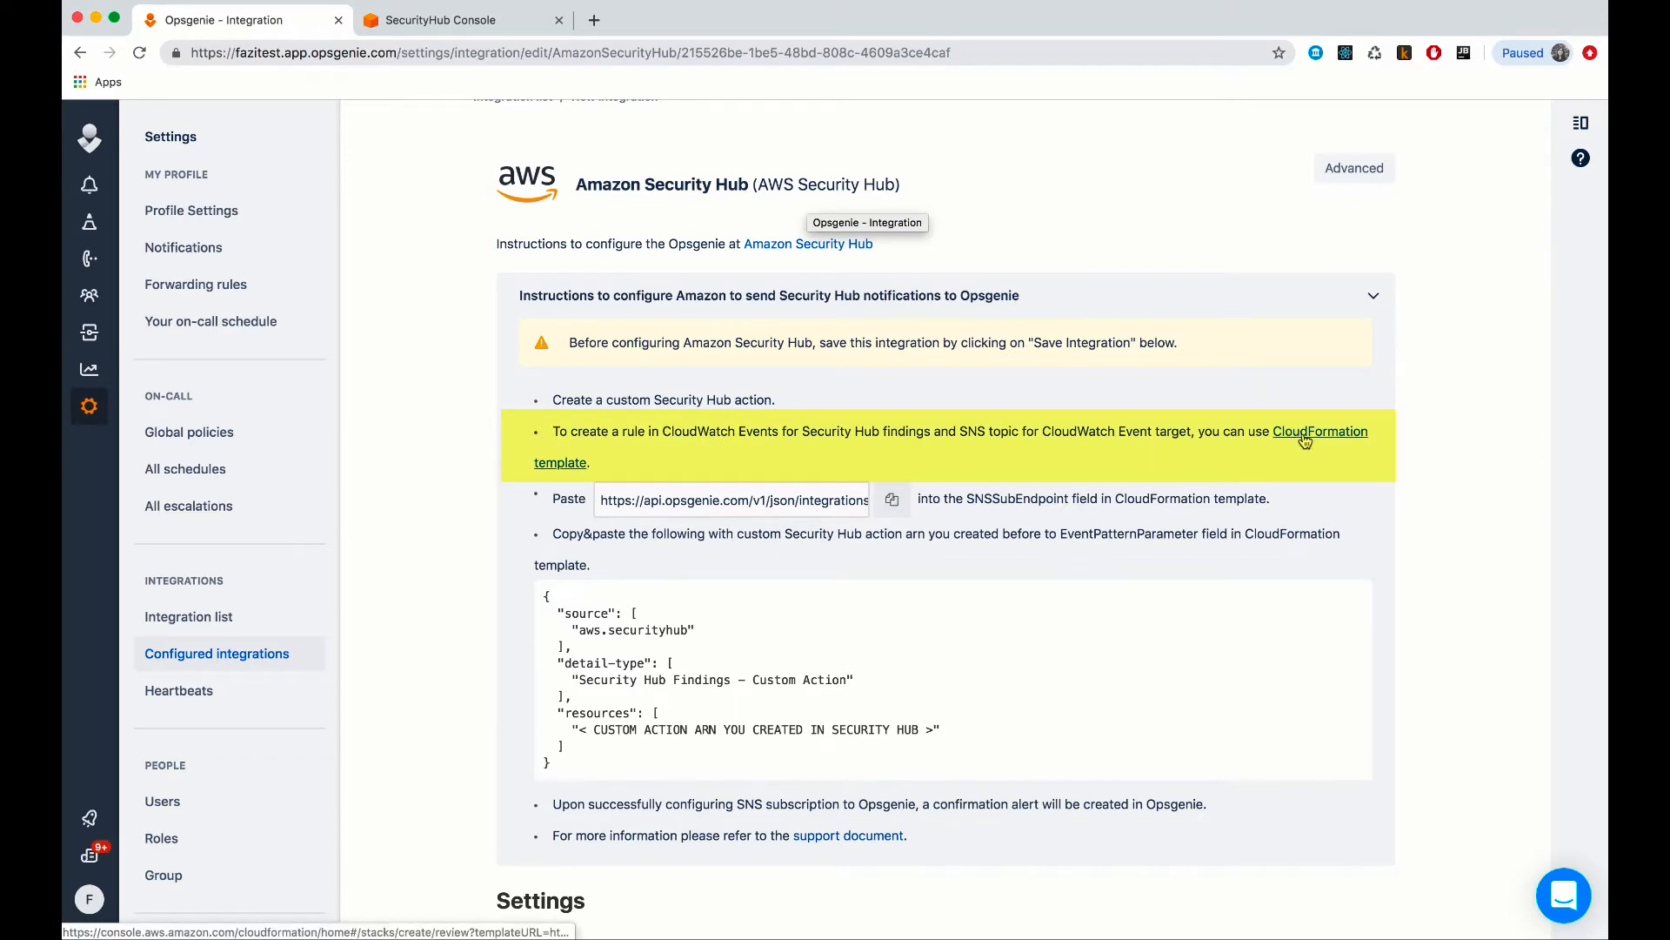
pyautogui.click(1320, 431)
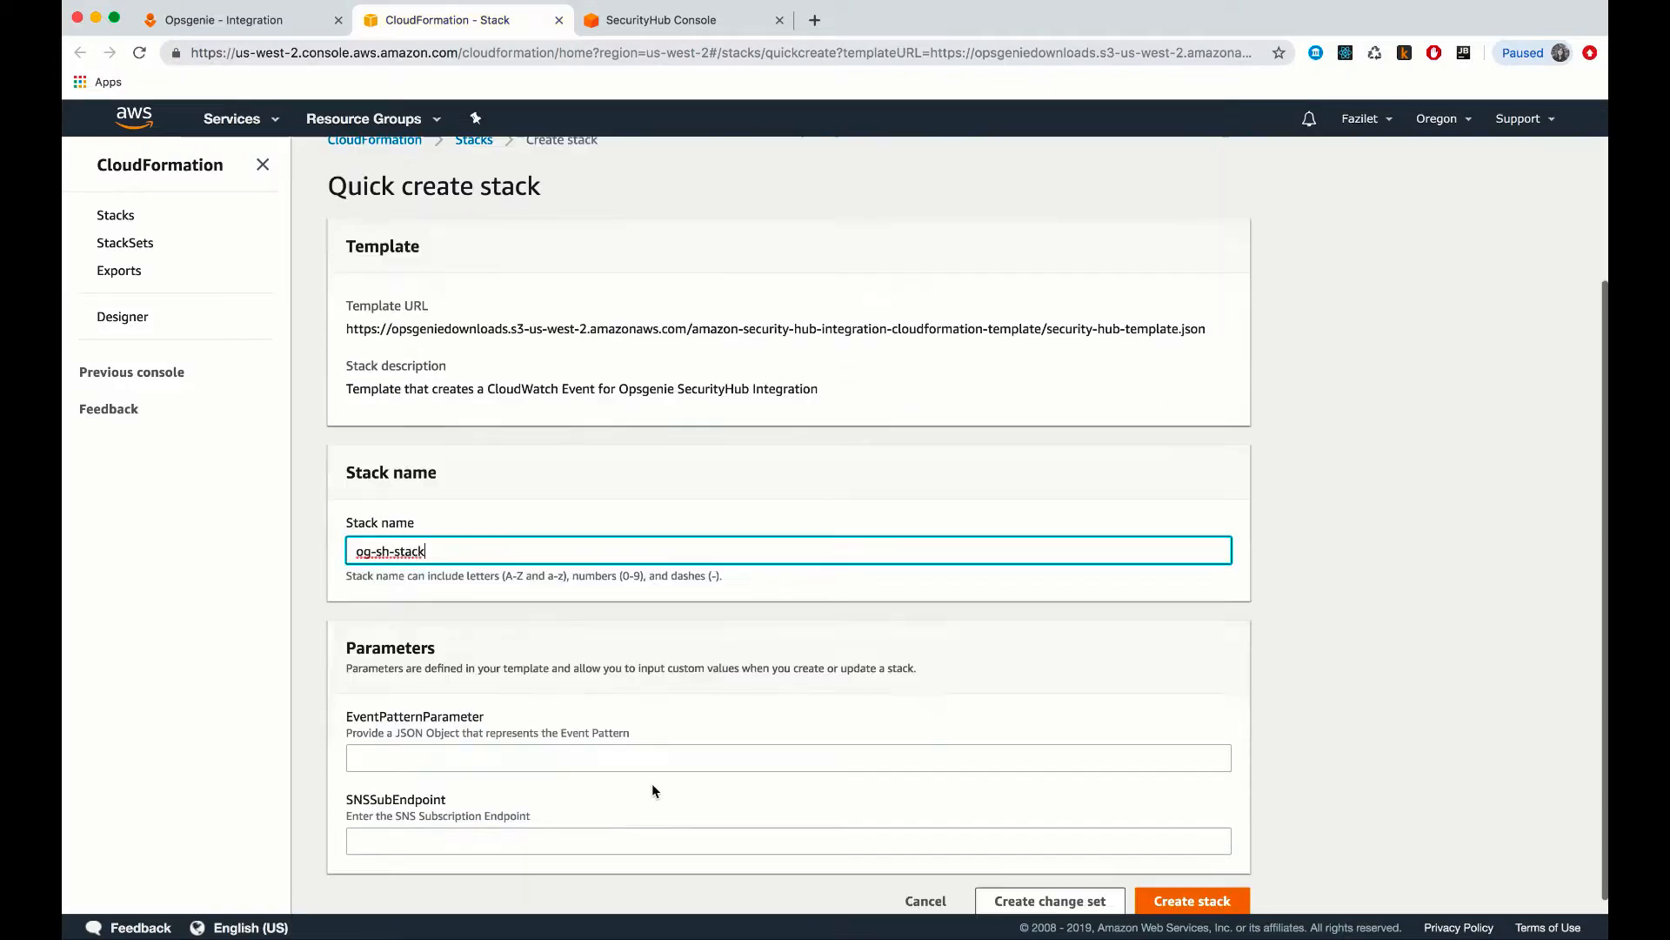
# Fill og-sh-stack's parameters with the Opsgenie SNS endpoint and event pattern, and create it.
pyautogui.click(233, 19)
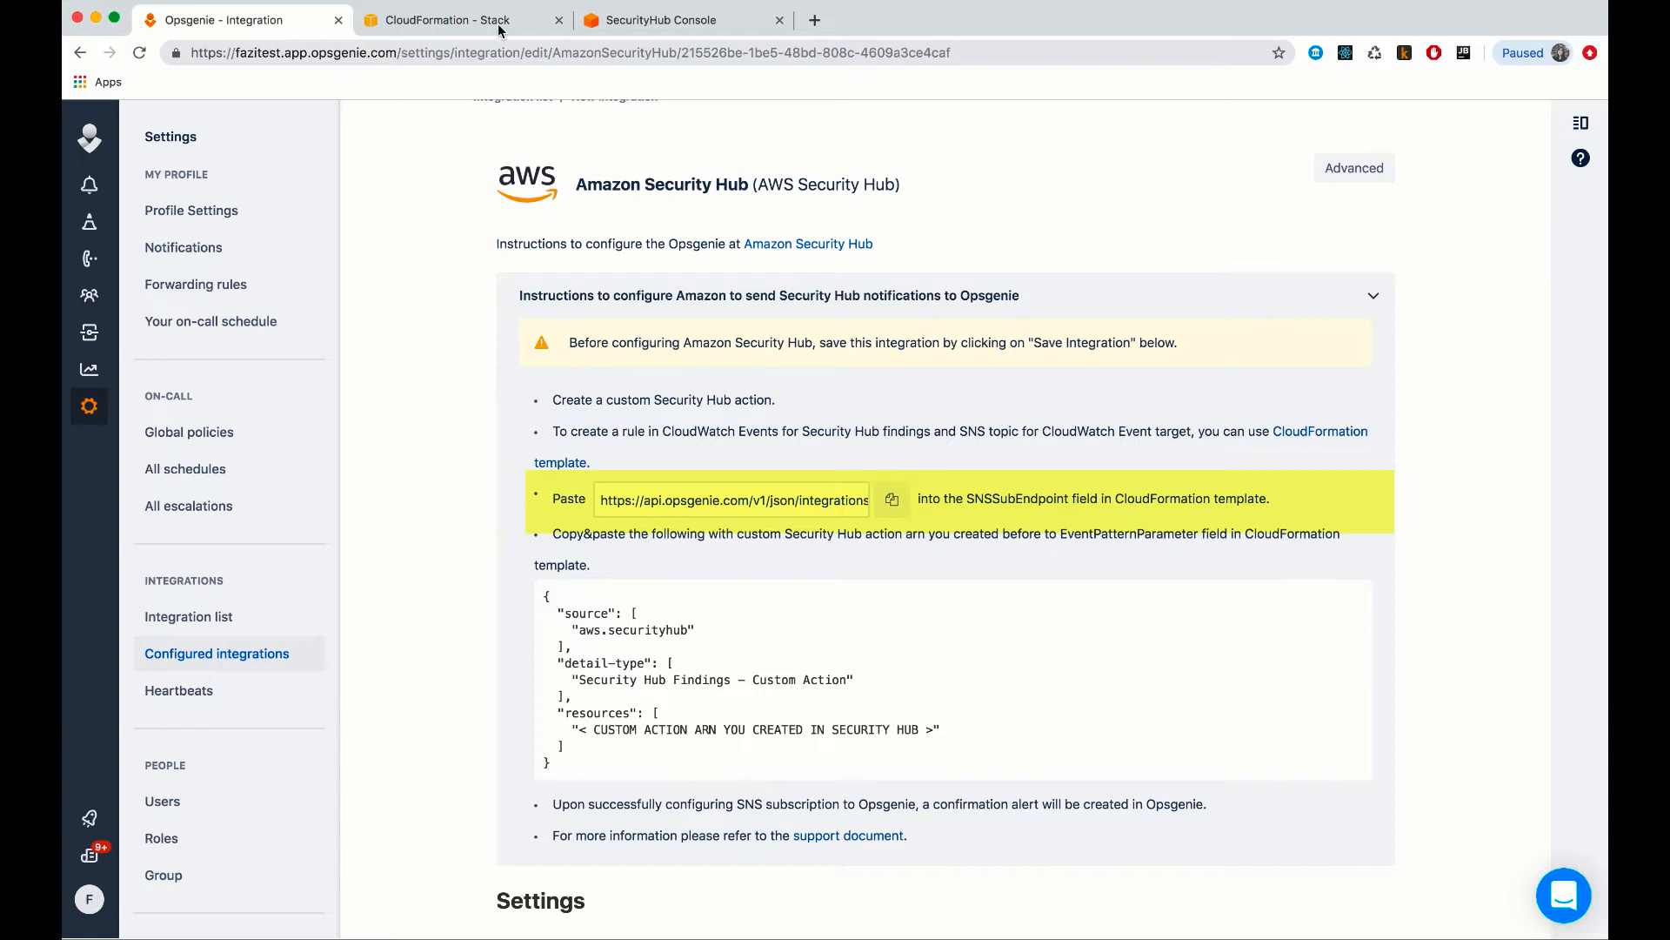
pyautogui.click(446, 19)
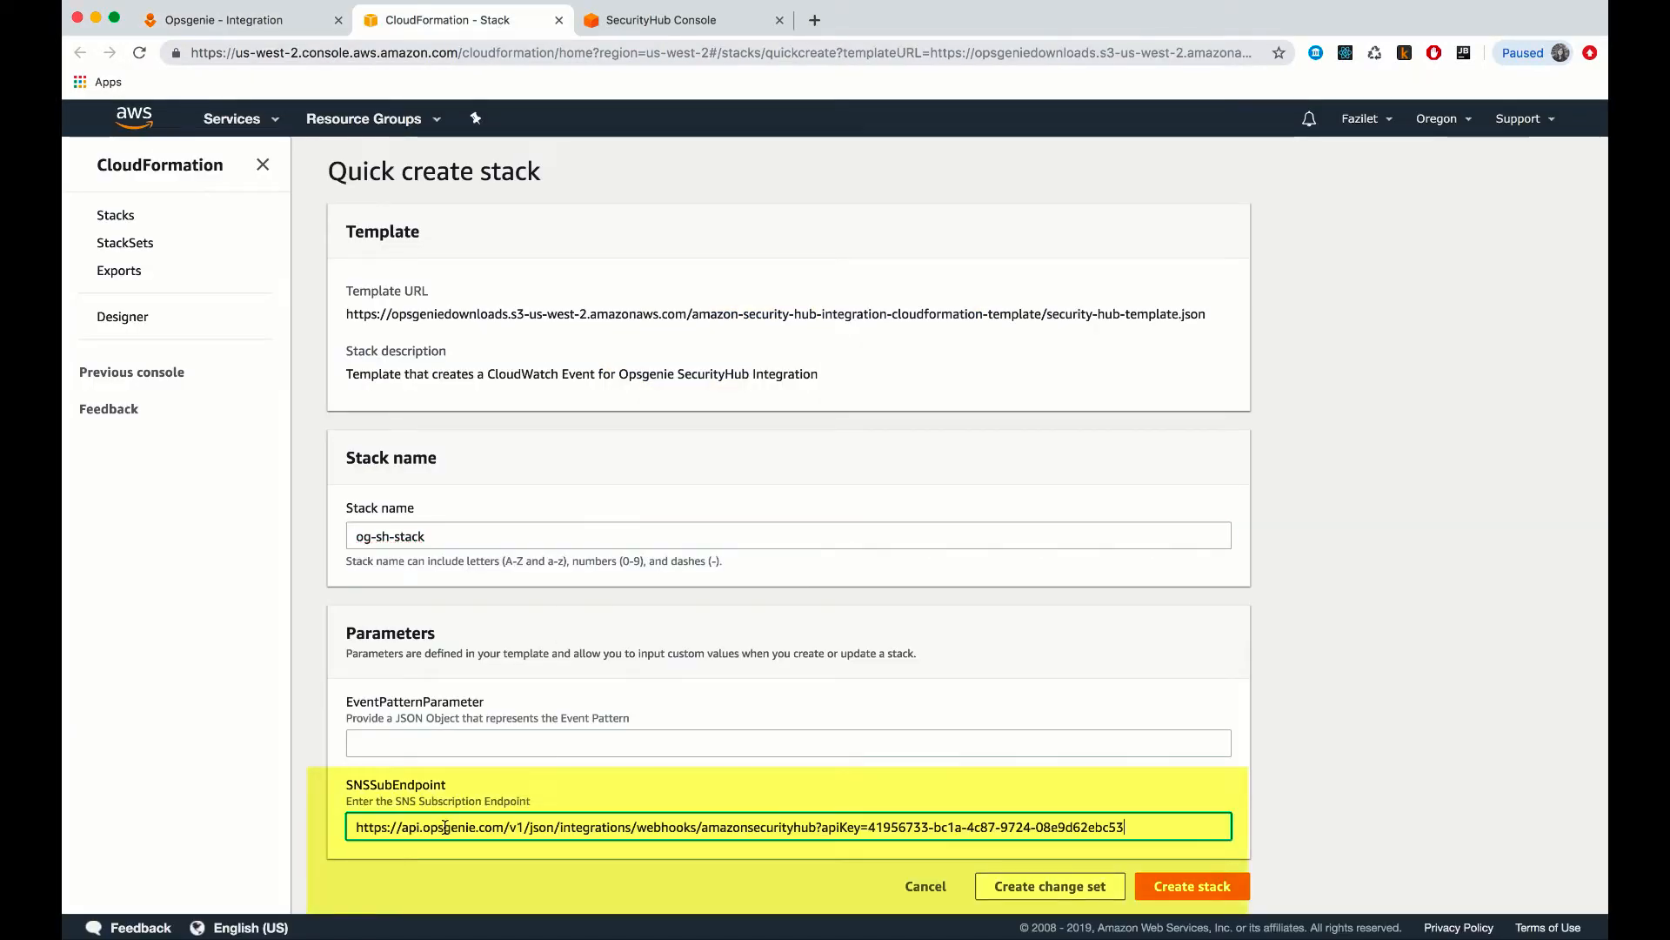
pyautogui.click(218, 19)
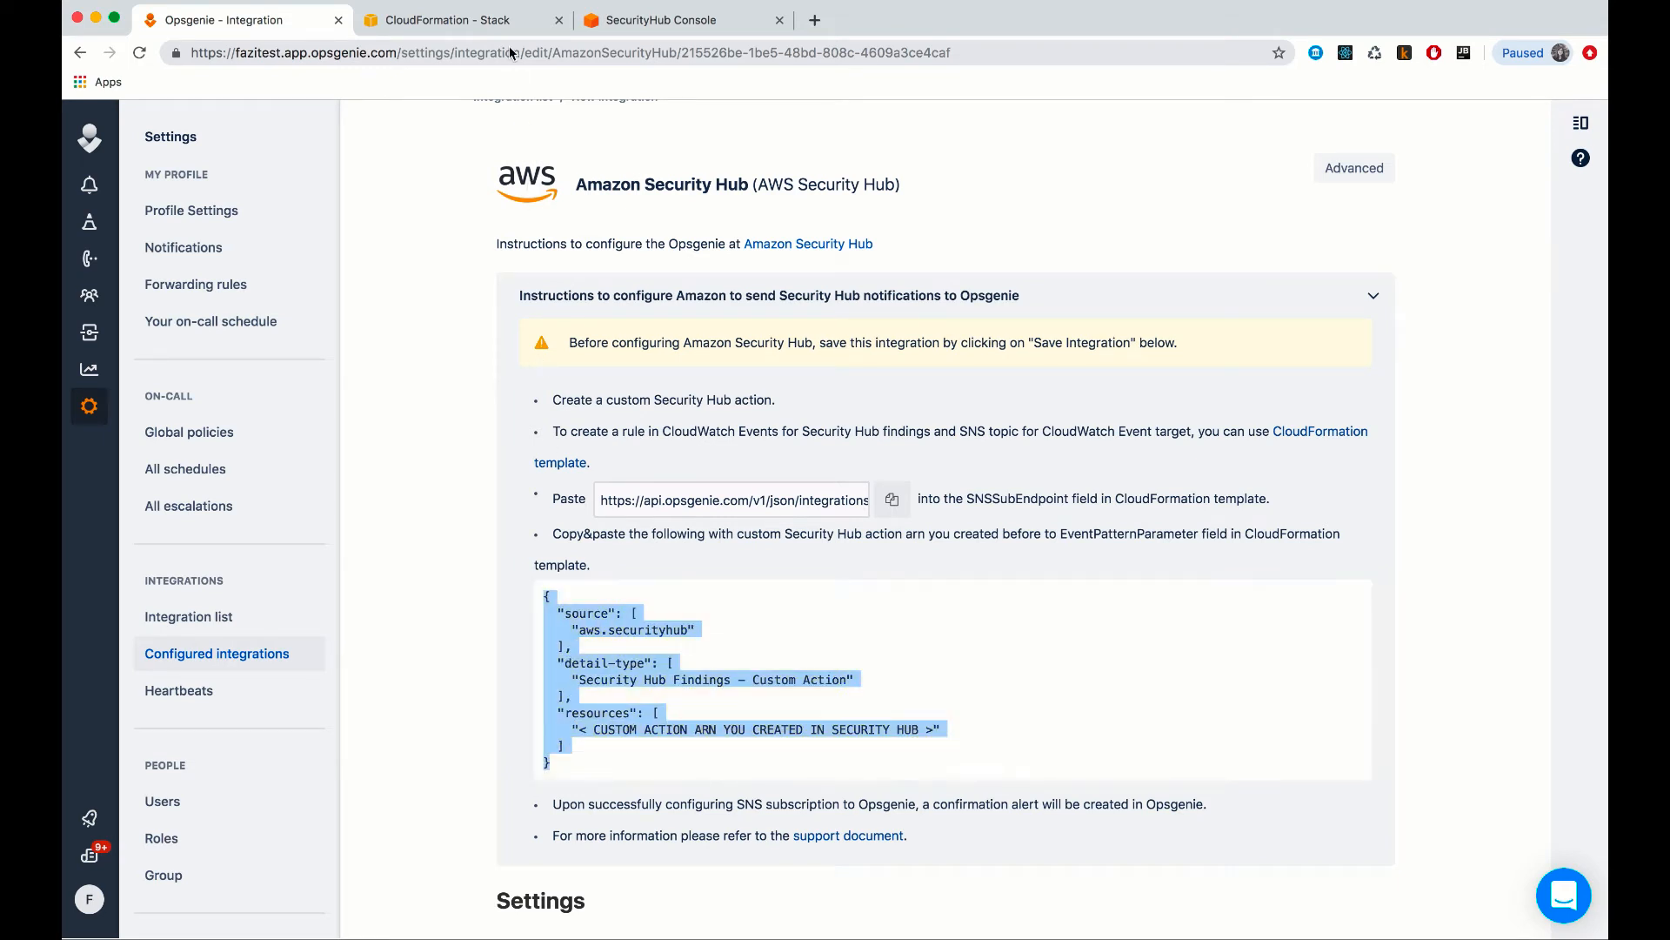
pyautogui.click(448, 19)
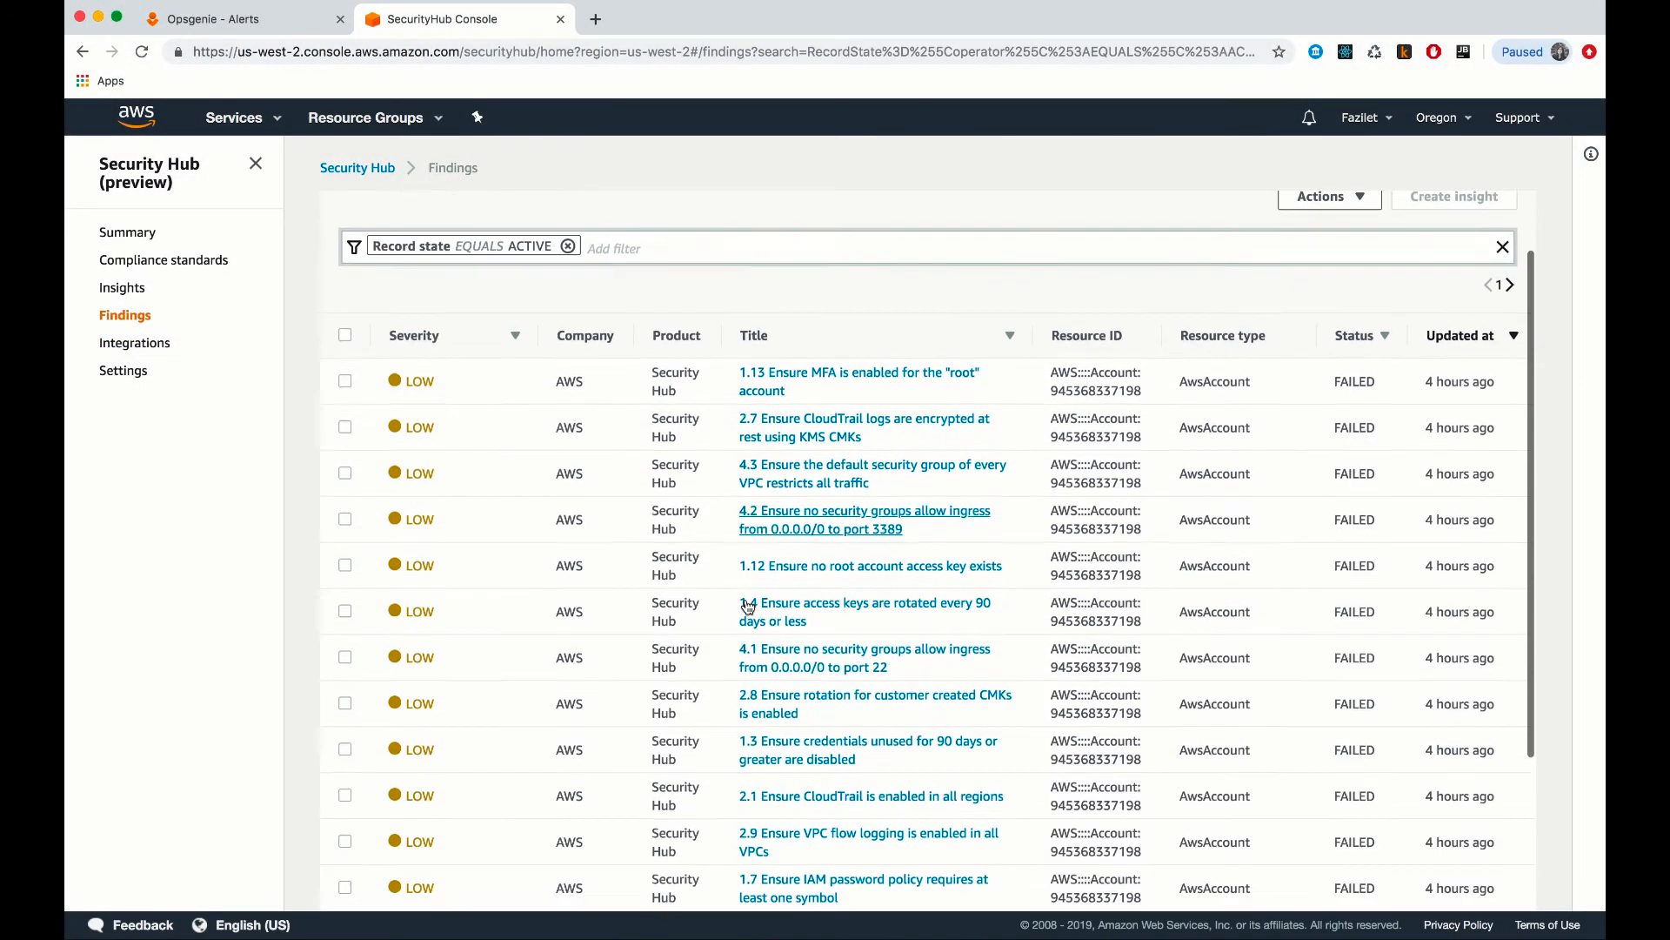
# Send the 4.2 port 3389 finding through og-sh-action, then view Opsgenie alerts.
pyautogui.scroll(-3)
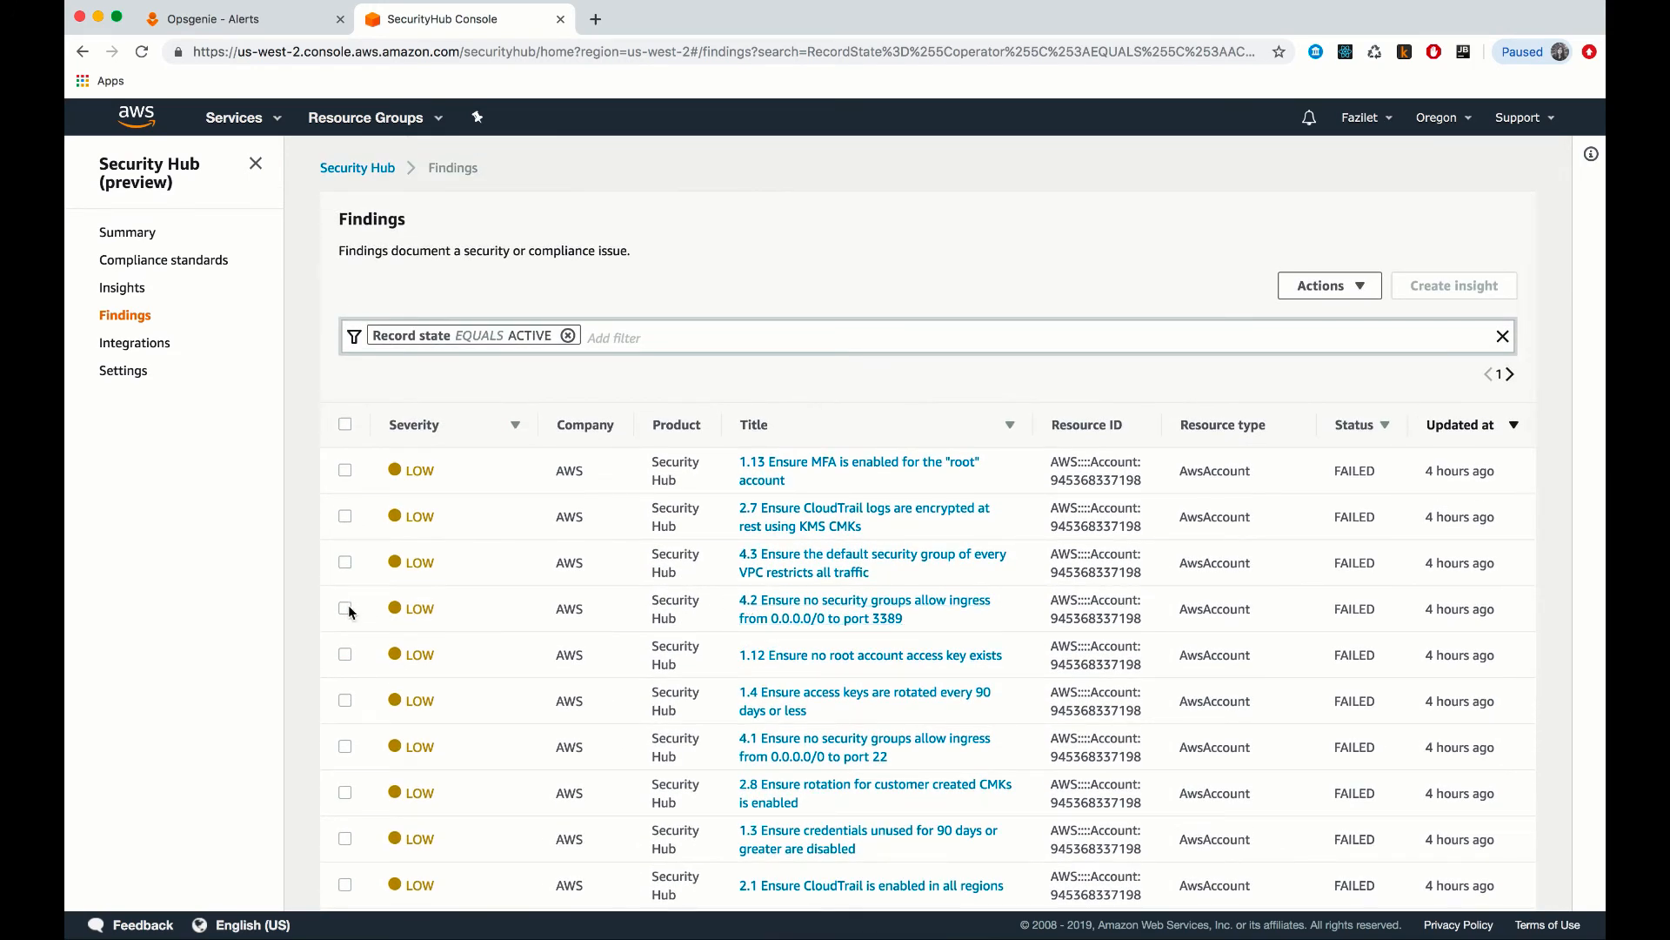
pyautogui.click(344, 608)
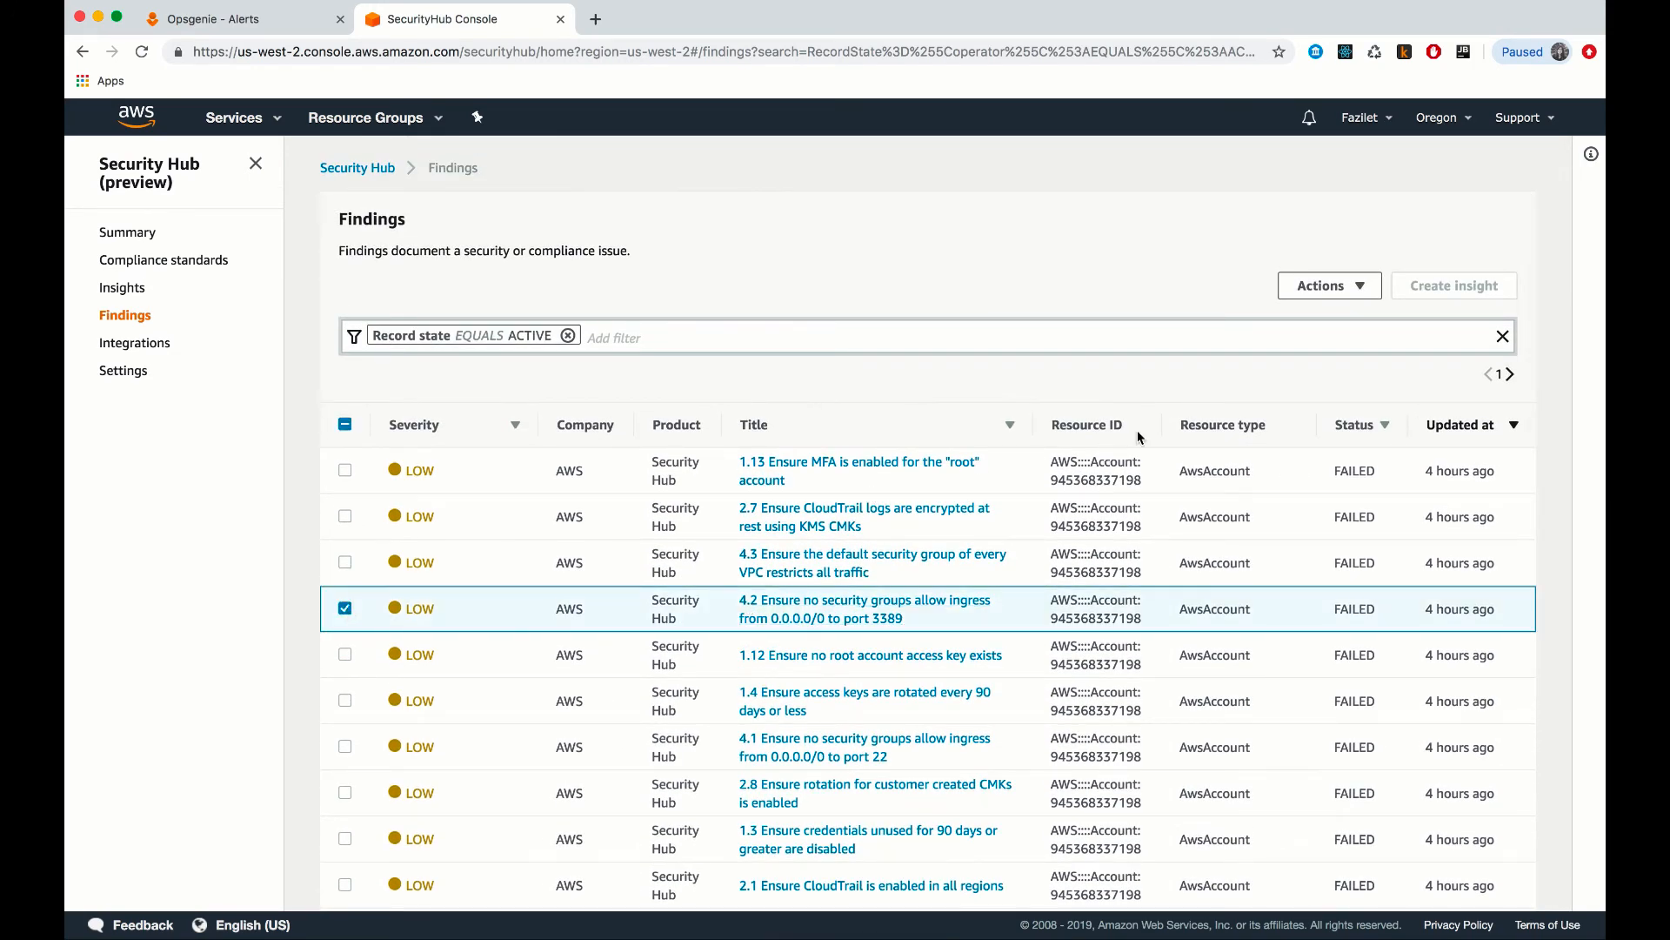
pyautogui.click(1329, 285)
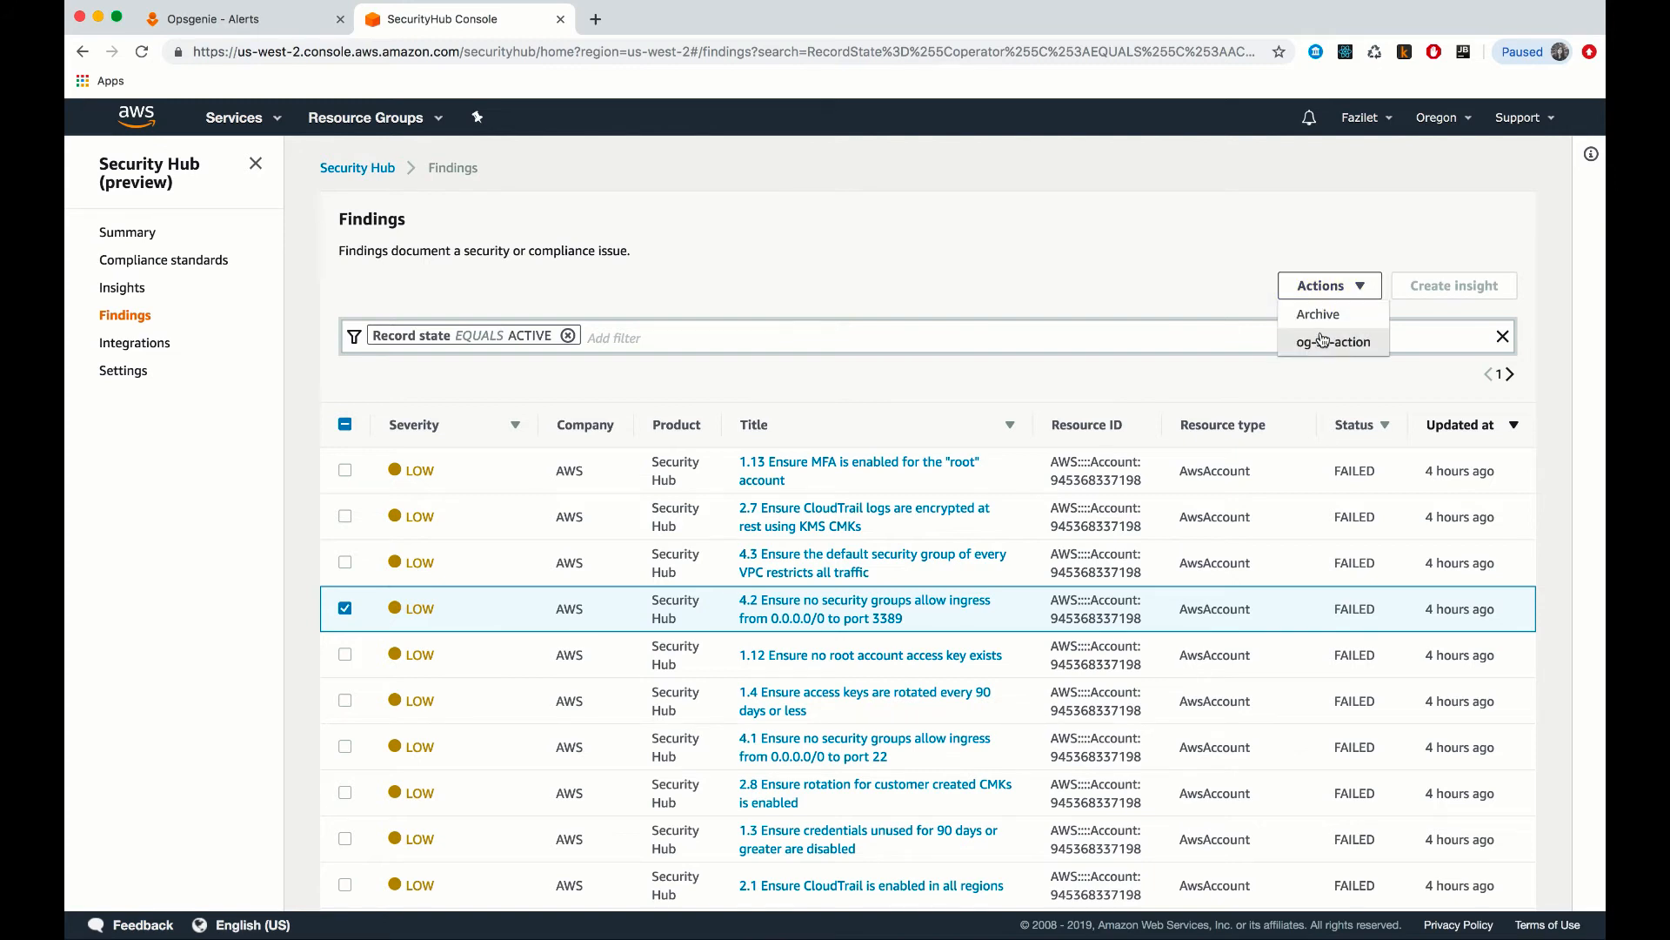
pyautogui.click(1333, 342)
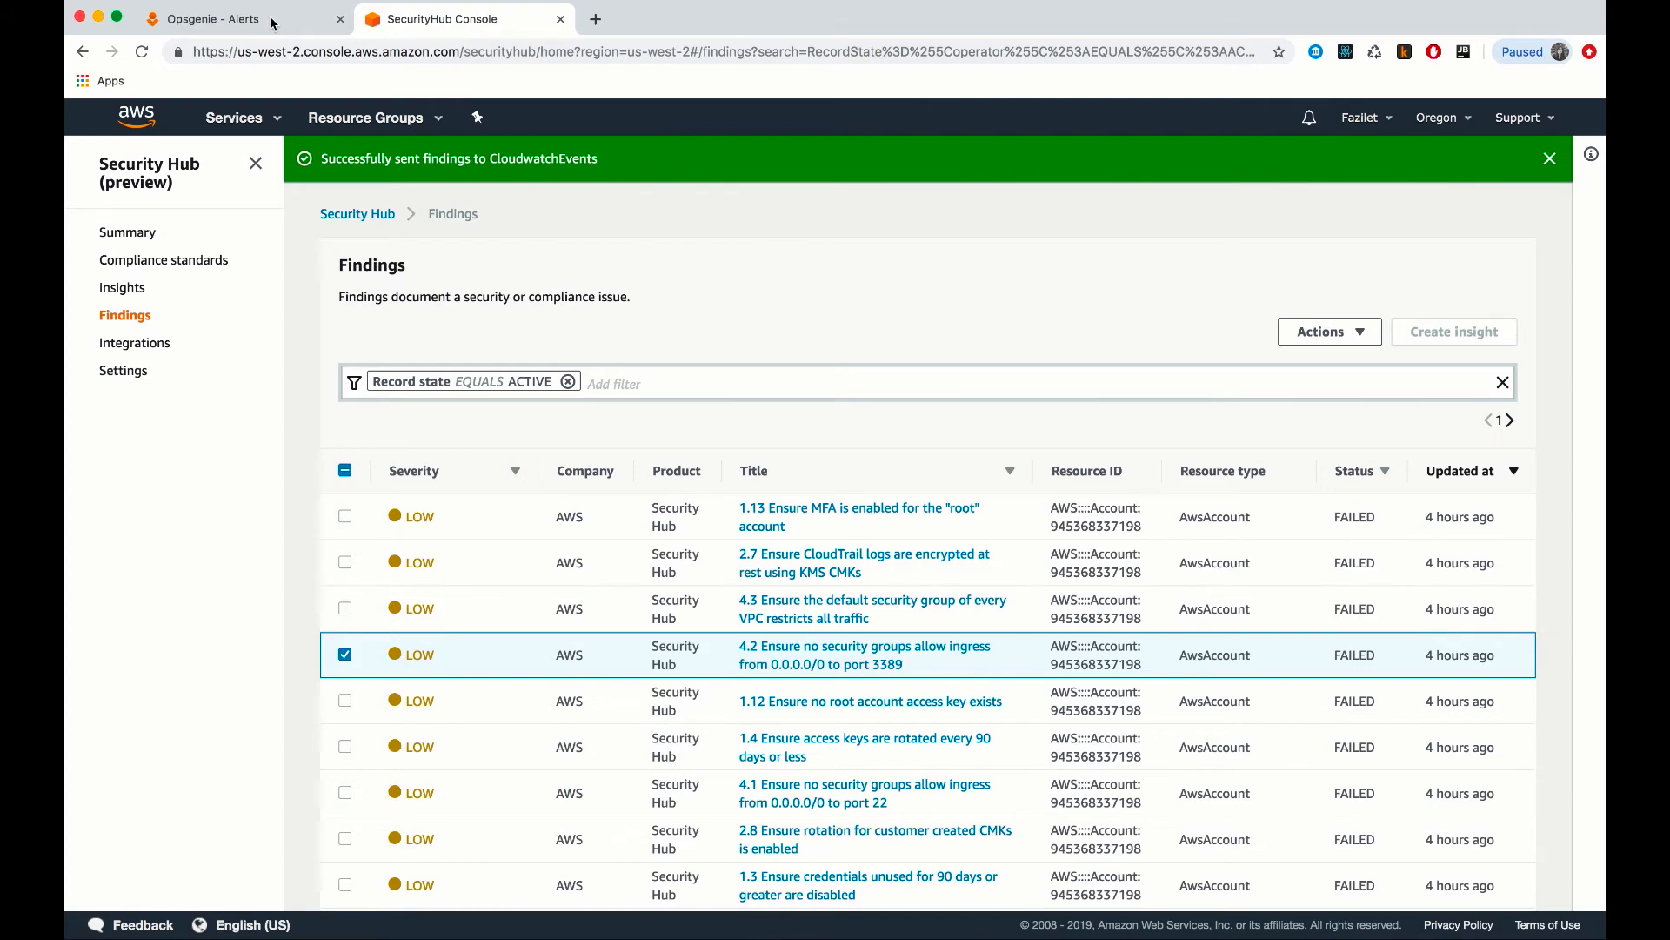
pyautogui.click(218, 19)
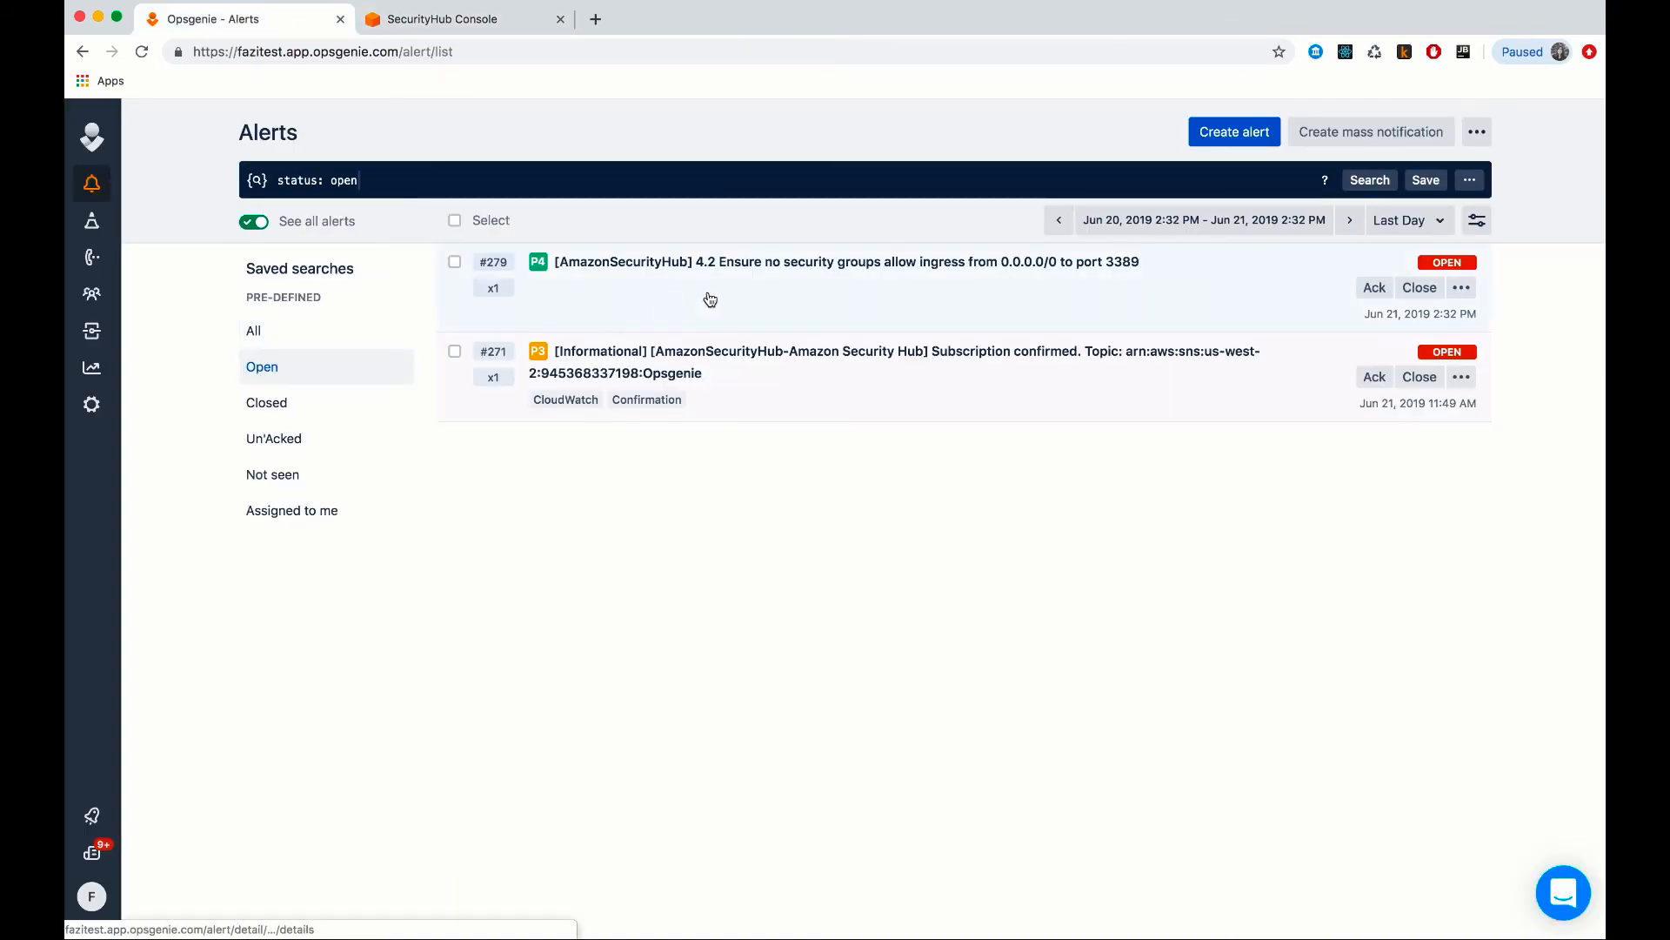
# Open alert #279 and apply DisablePublicAccessForSecurityGroup from its actions menu.
pyautogui.click(846, 261)
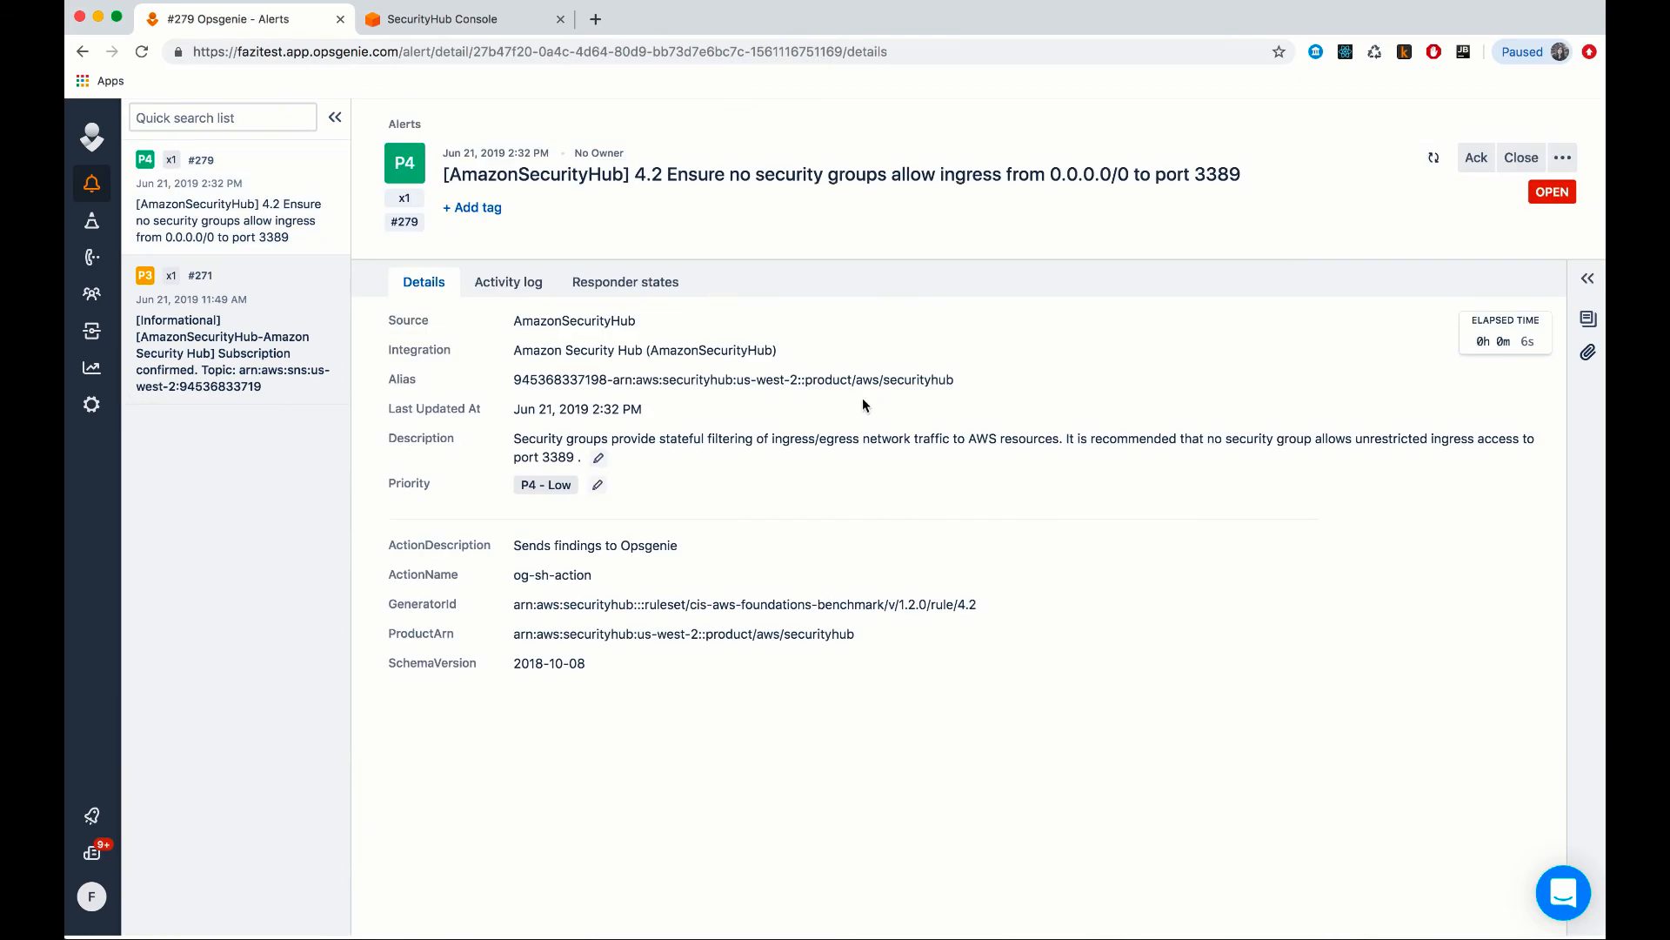
pyautogui.moveTo(1418, 223)
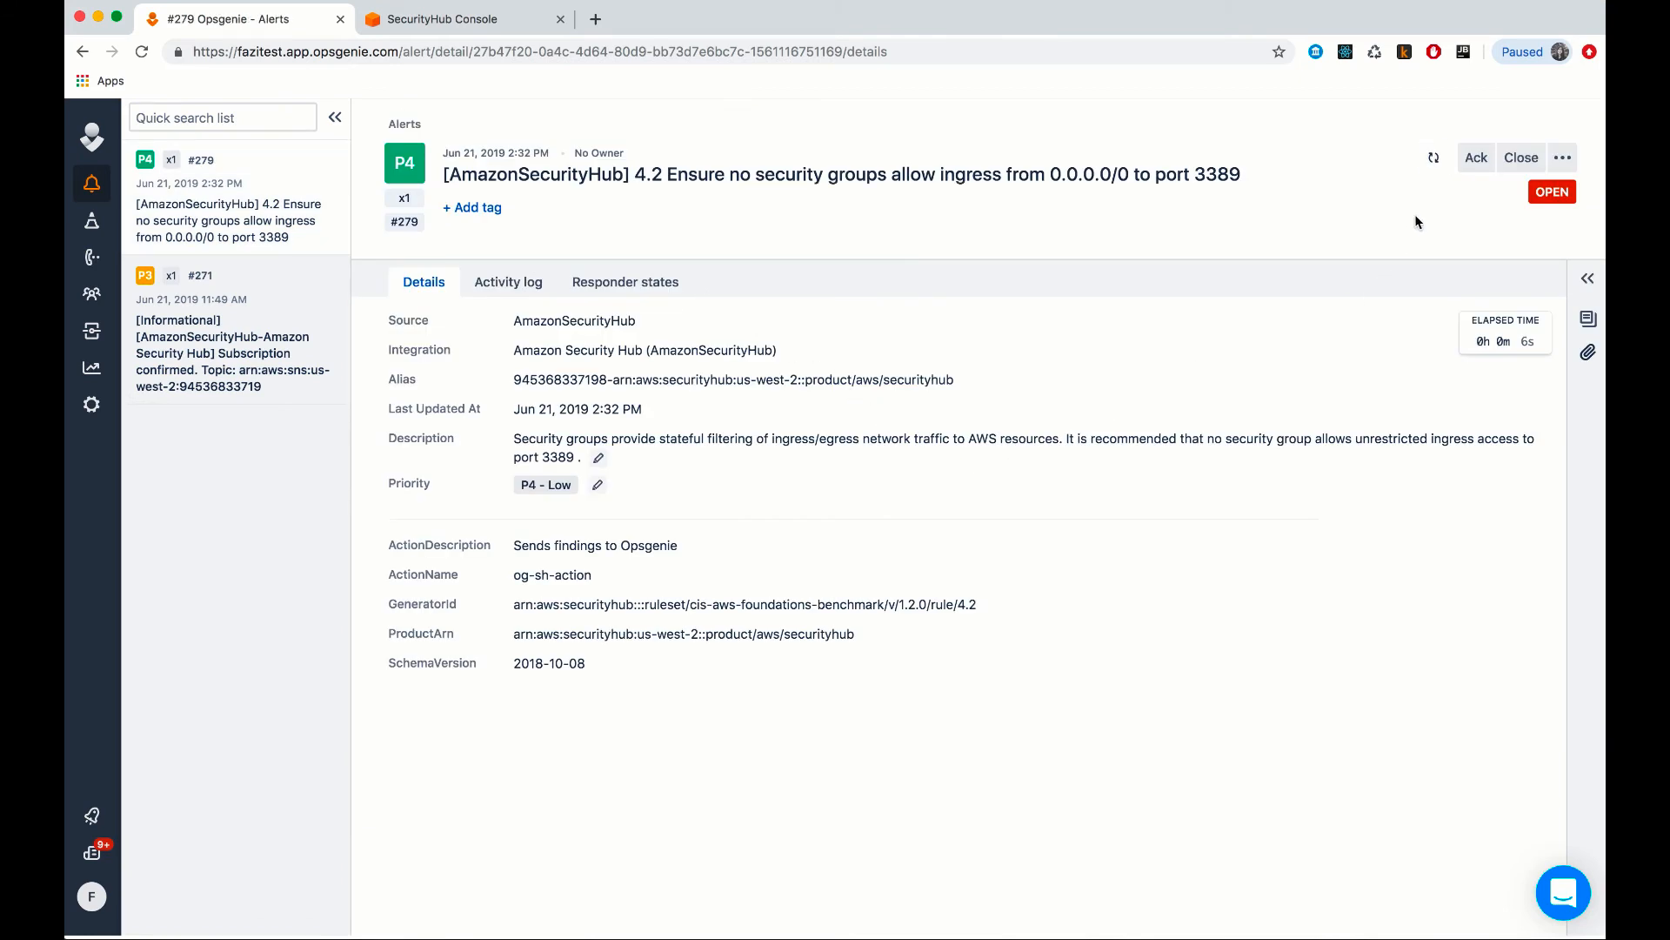
pyautogui.click(1564, 157)
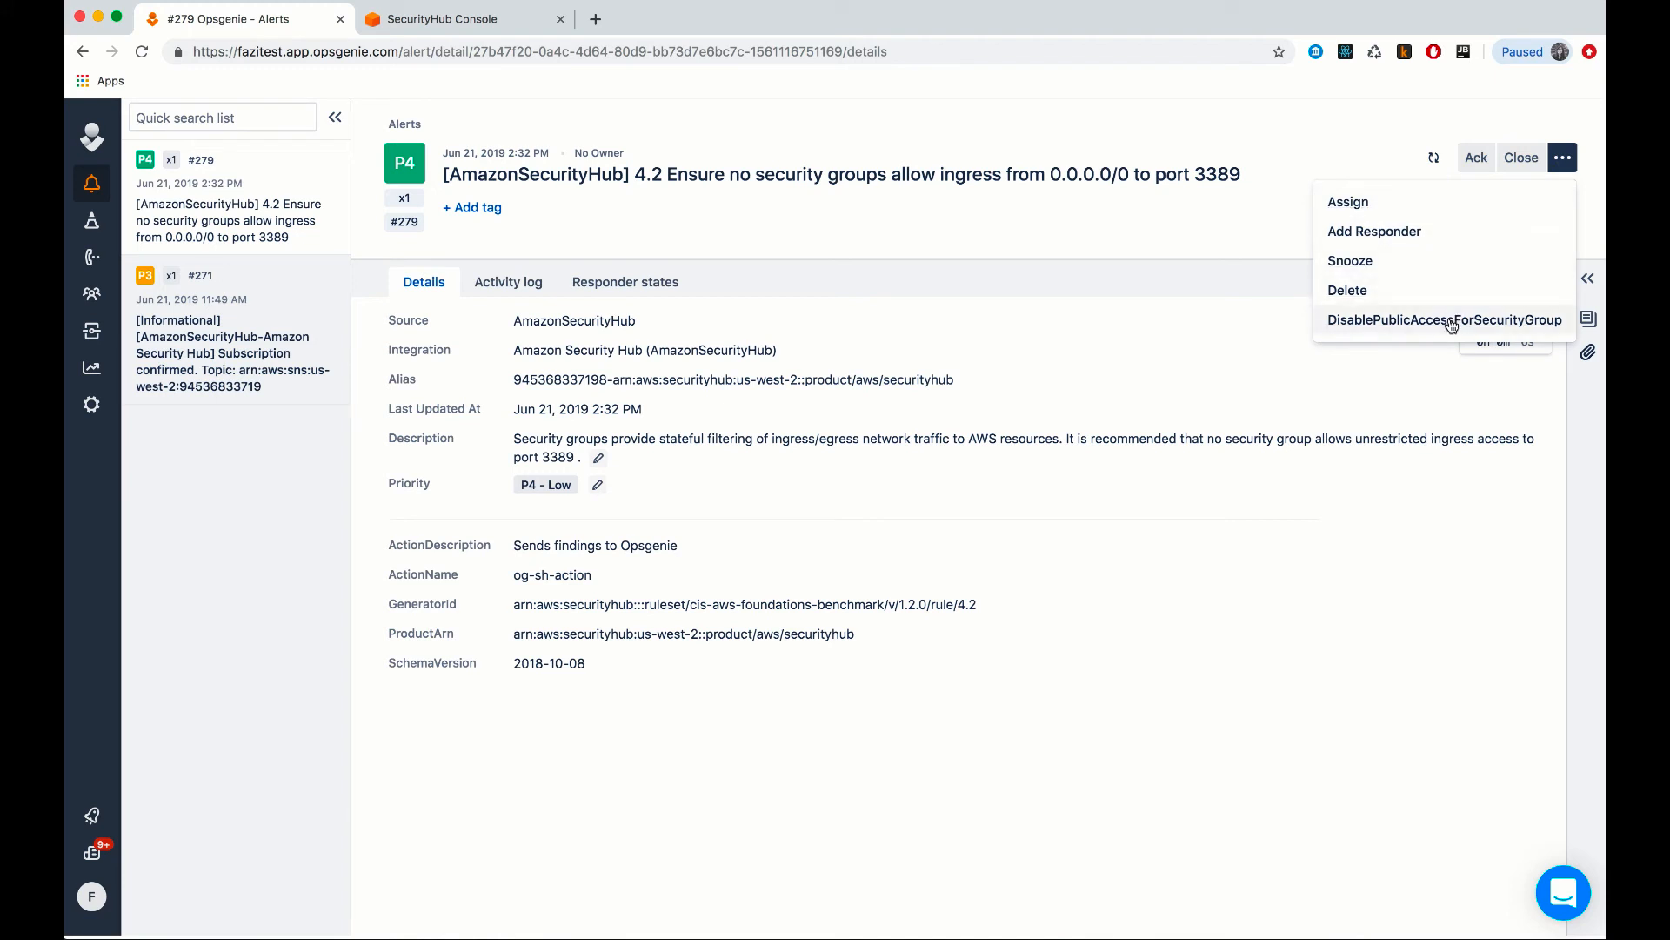
pyautogui.click(1444, 321)
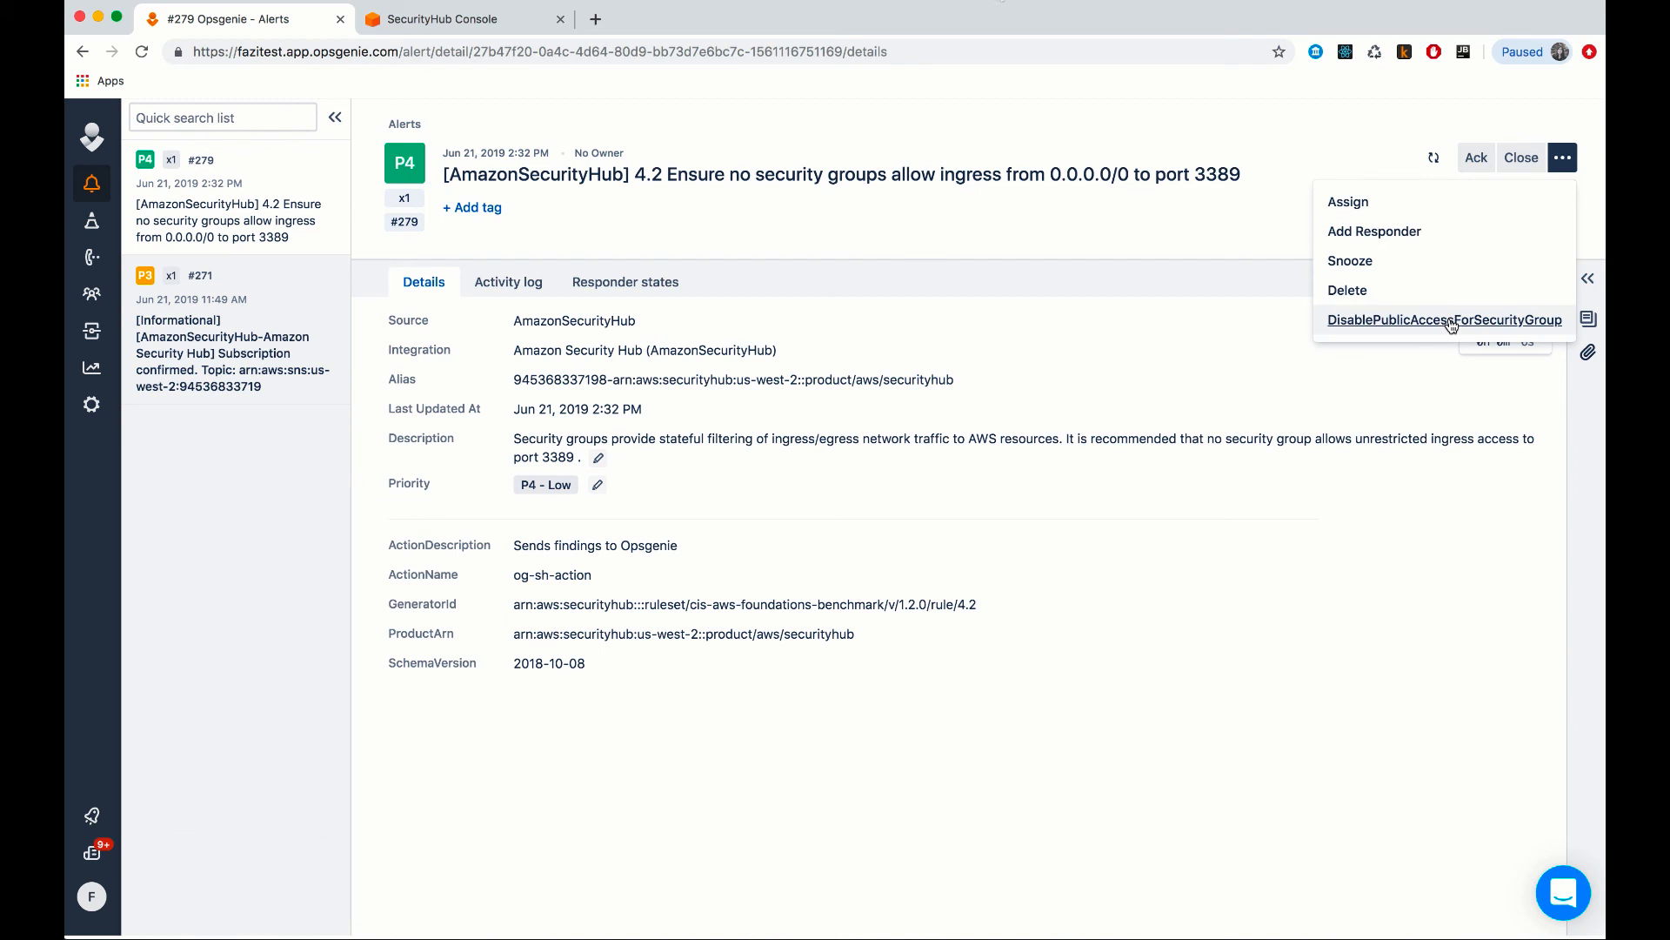
pyautogui.click(1444, 320)
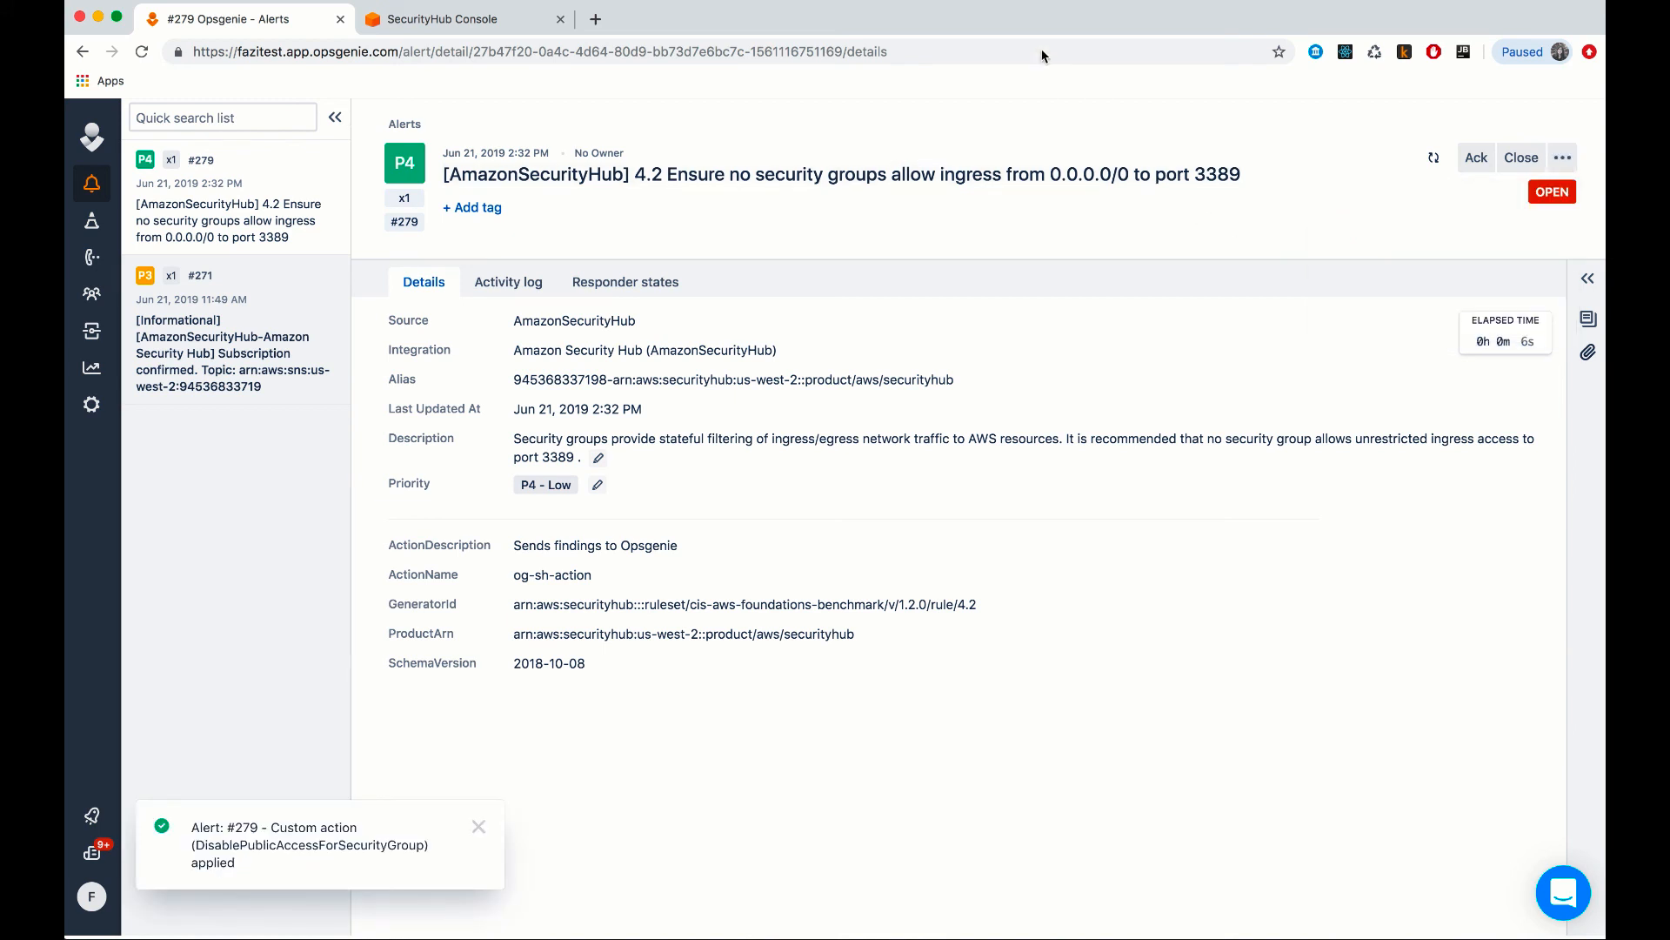